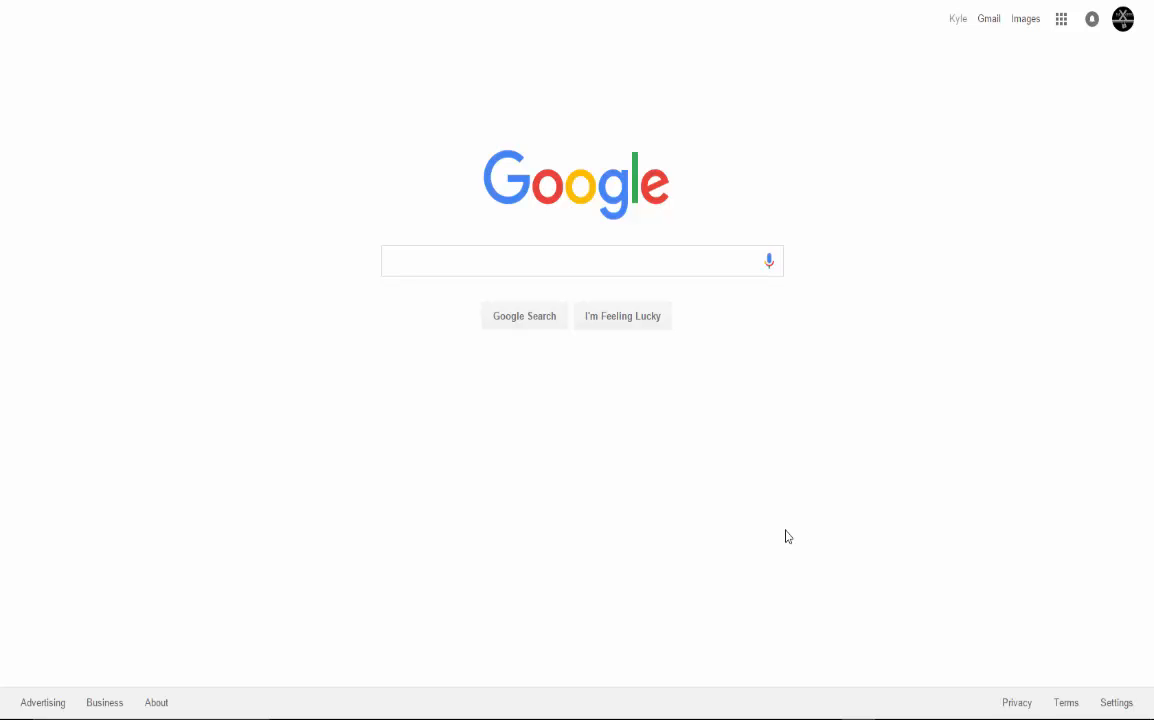
mouse_move(480, 289)
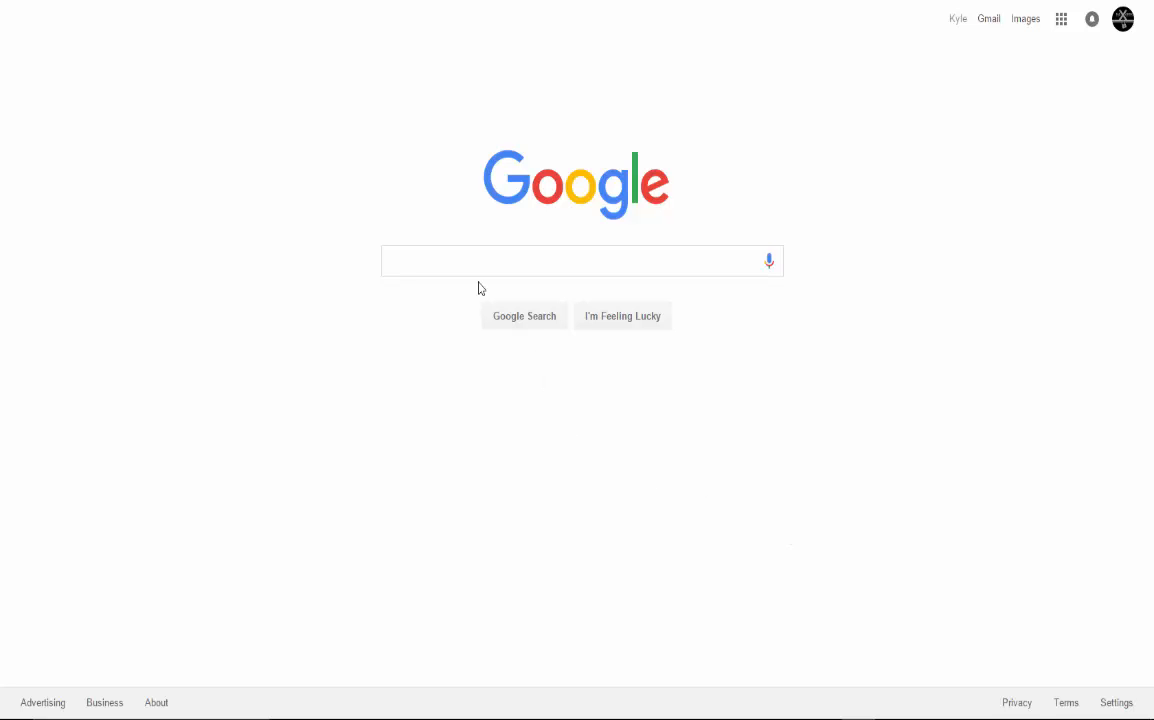
Step: Search Google for 'windows 10 creation tool'
left_click(582, 260)
type("windows 10 creation tool")
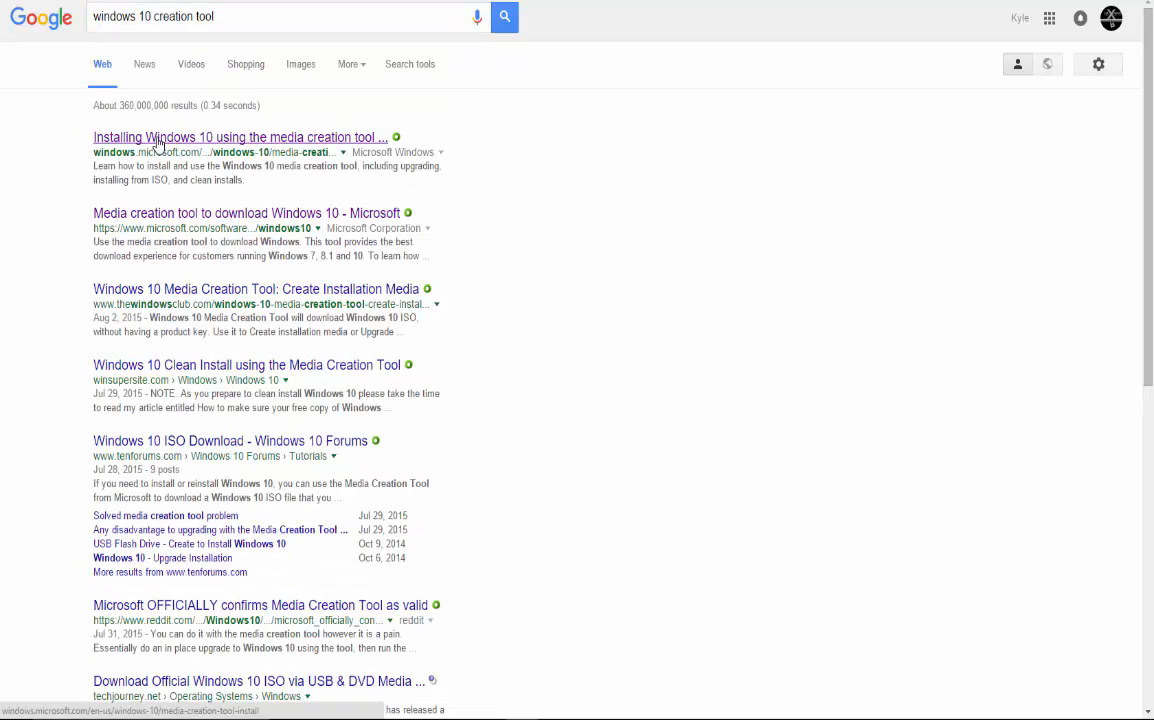
Step: Follow Microsoft's media creation tool guide to the Software download page's download buttons
left_click(240, 137)
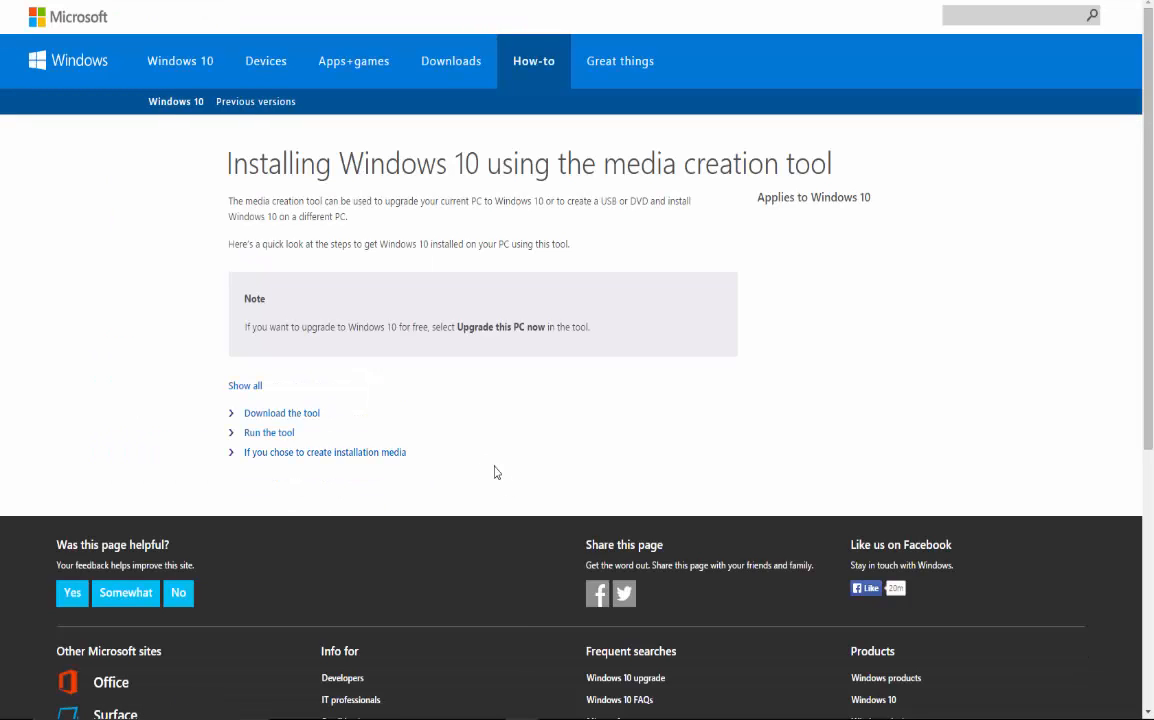
left_click(281, 412)
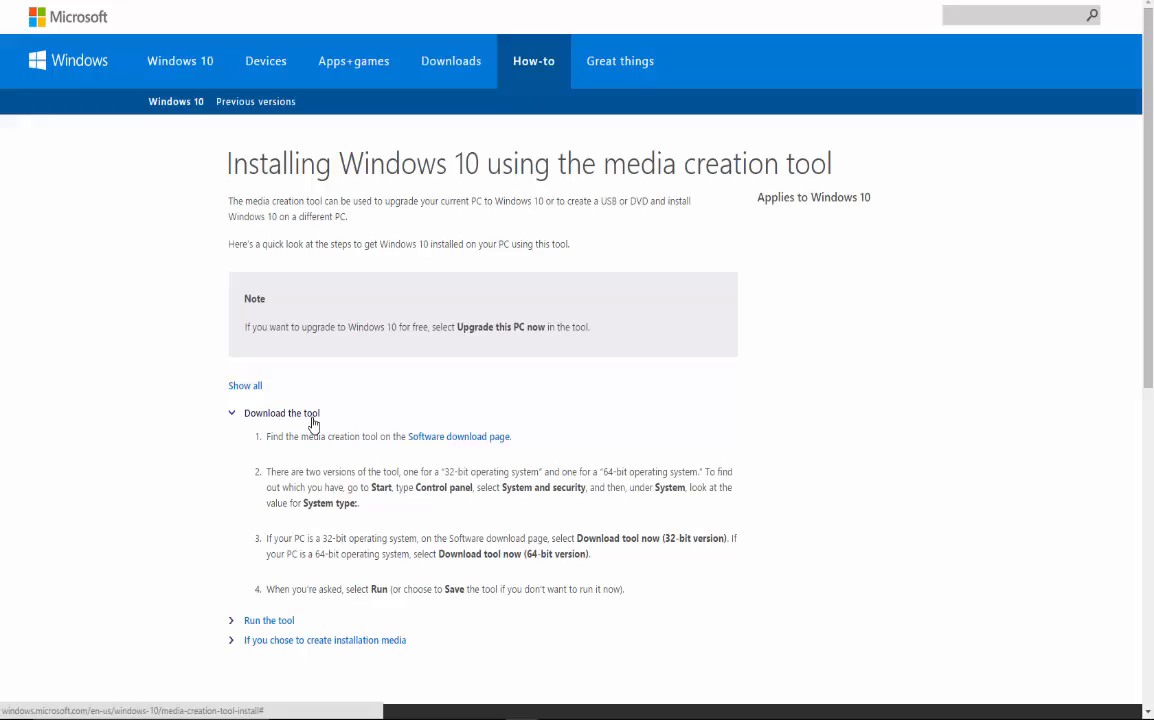
scroll("down", 3)
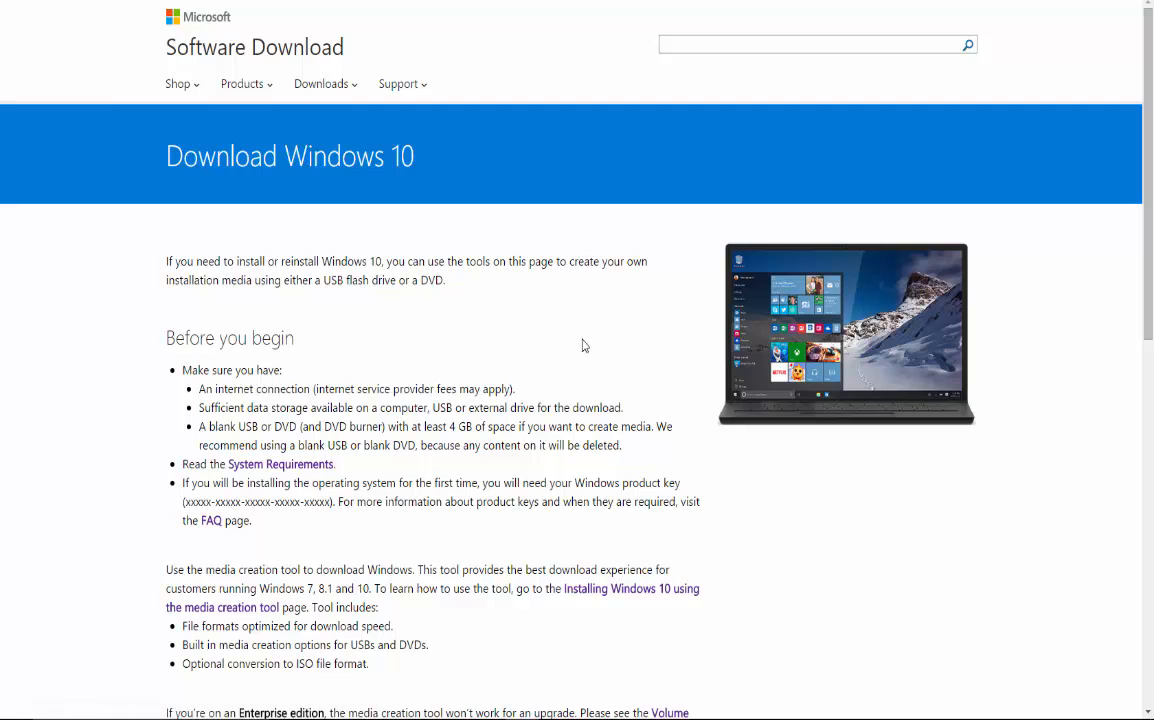
scroll("down", 3)
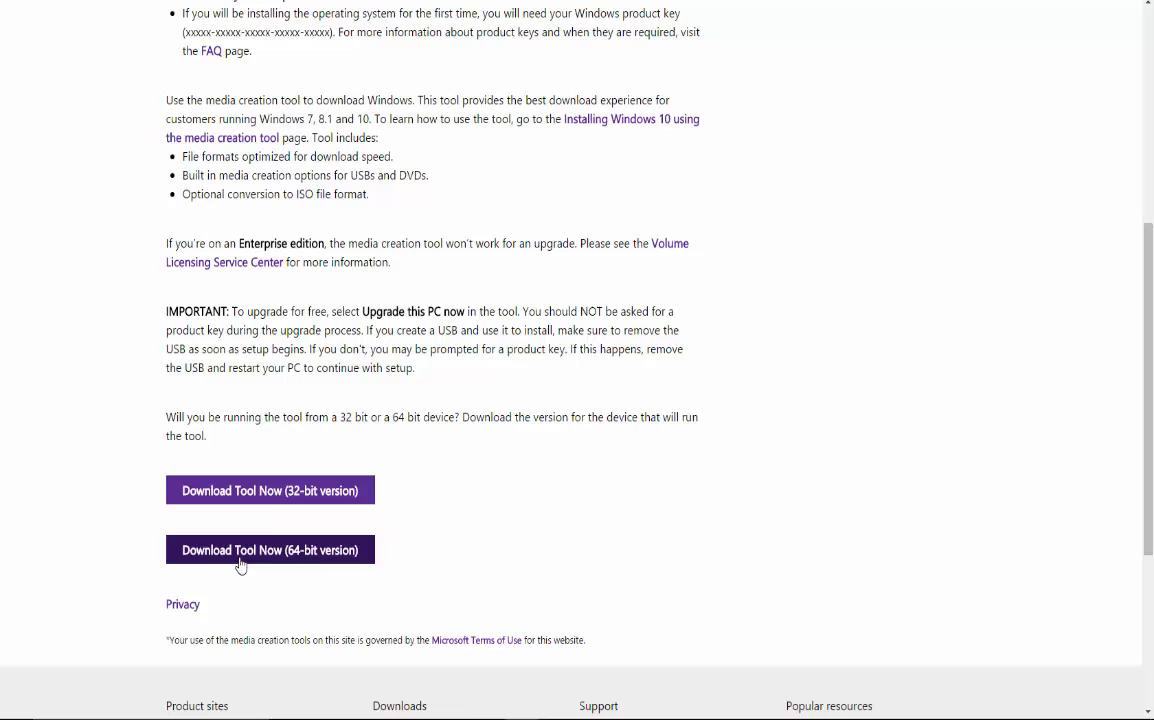
mouse_move(368, 560)
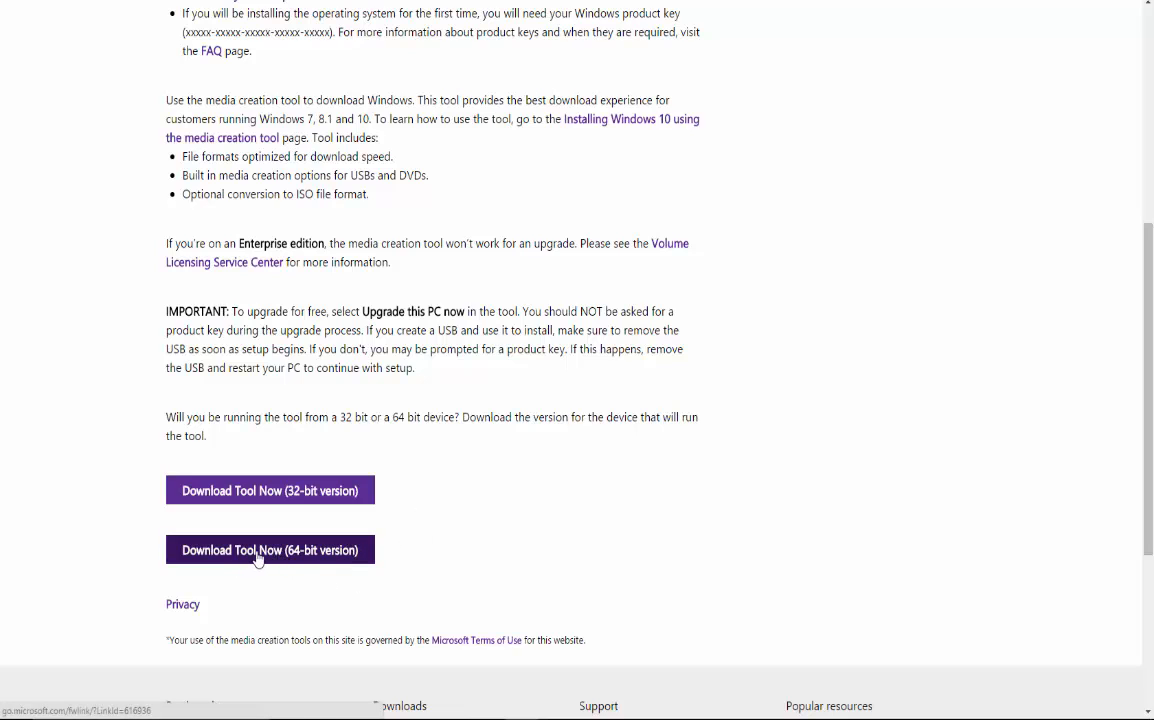
Step: Download the 64-bit version of the media creation tool (MediaCreationTool64.exe)
left_click(270, 550)
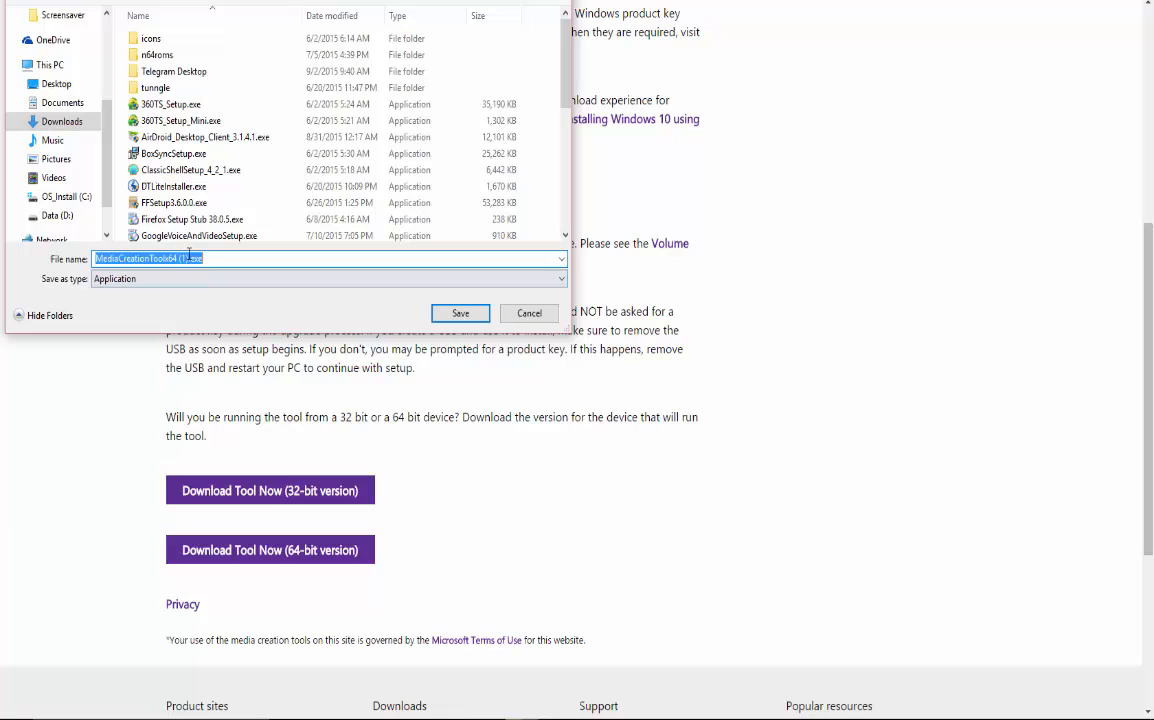
mouse_move(367, 211)
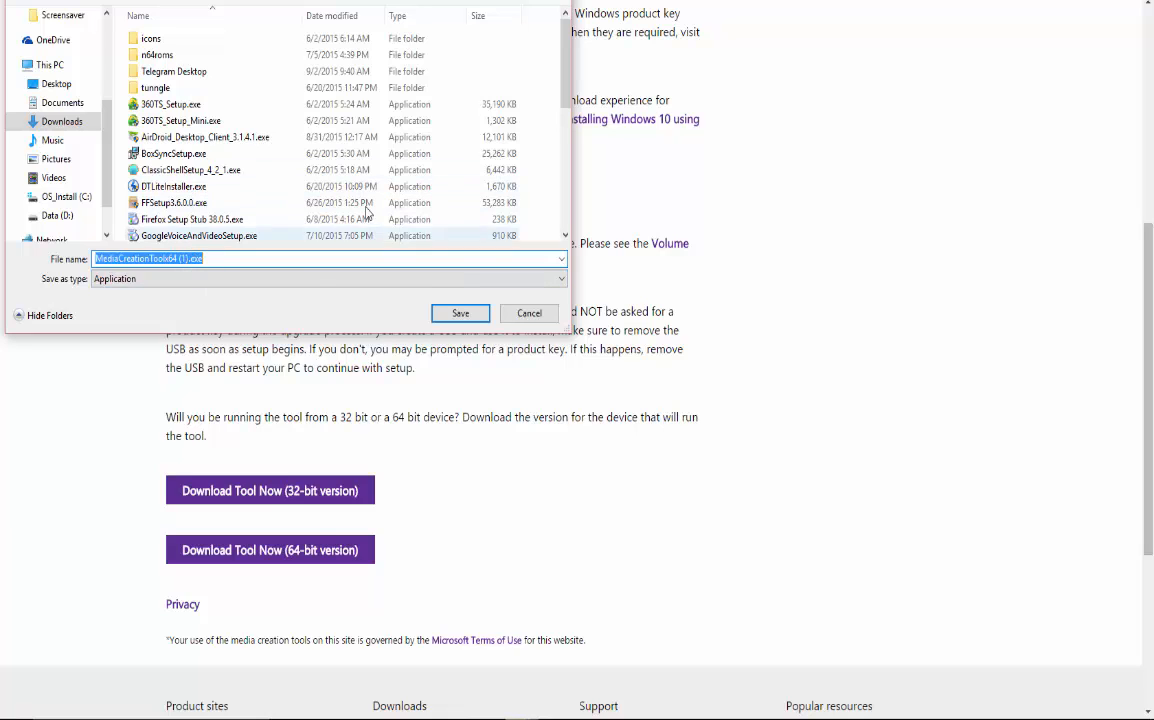
mouse_move(448, 428)
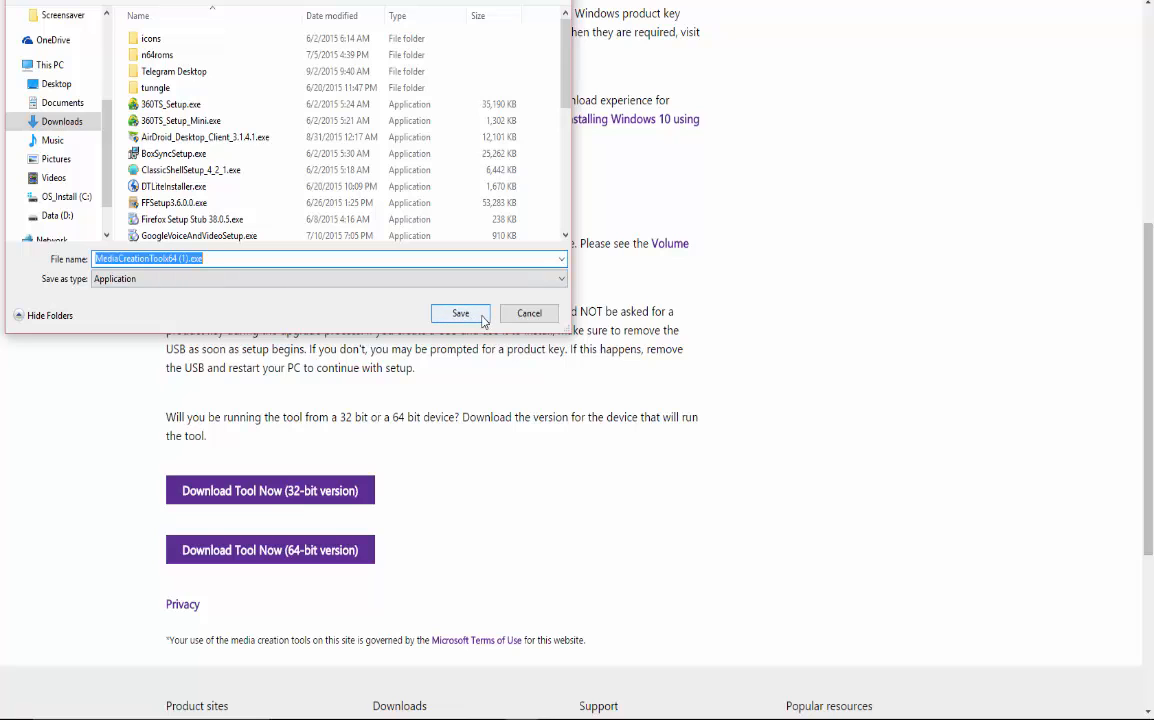
mouse_move(504, 289)
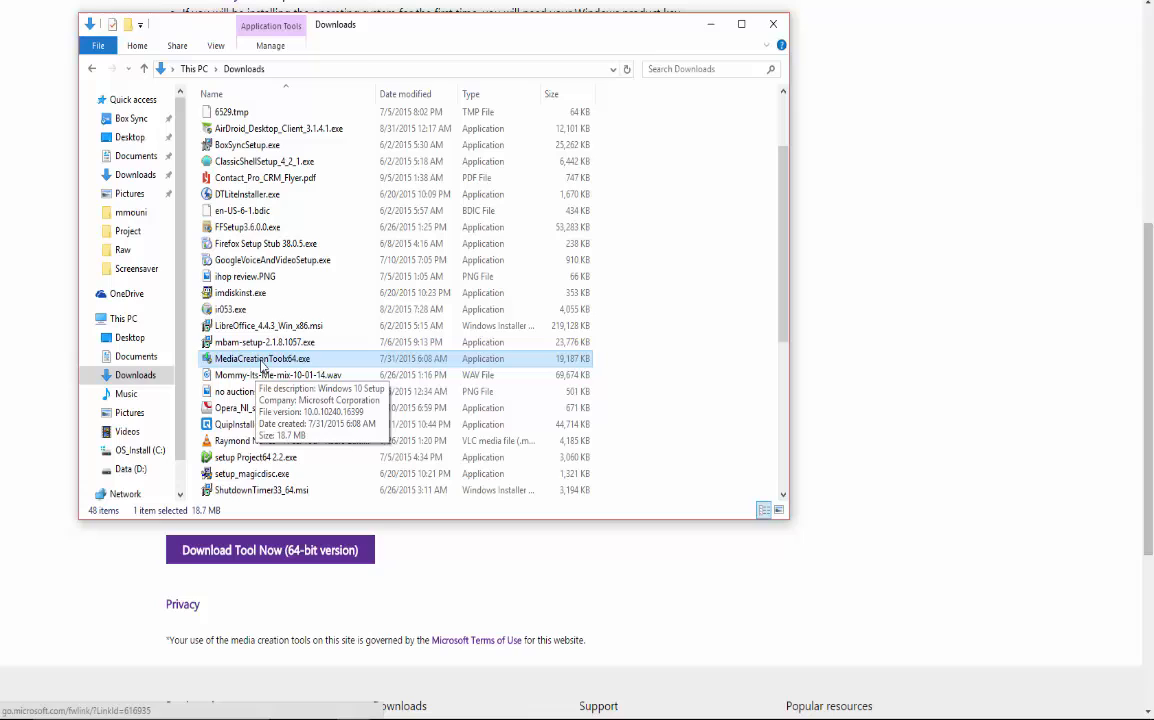
mouse_move(288, 362)
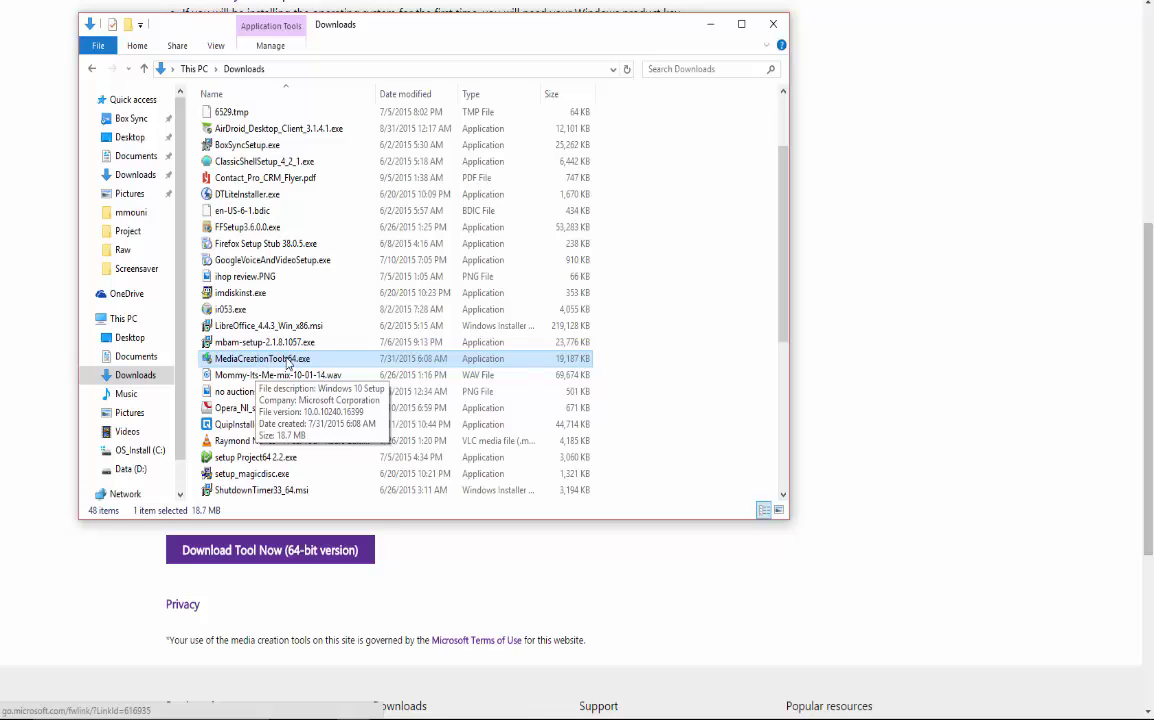
mouse_move(307, 378)
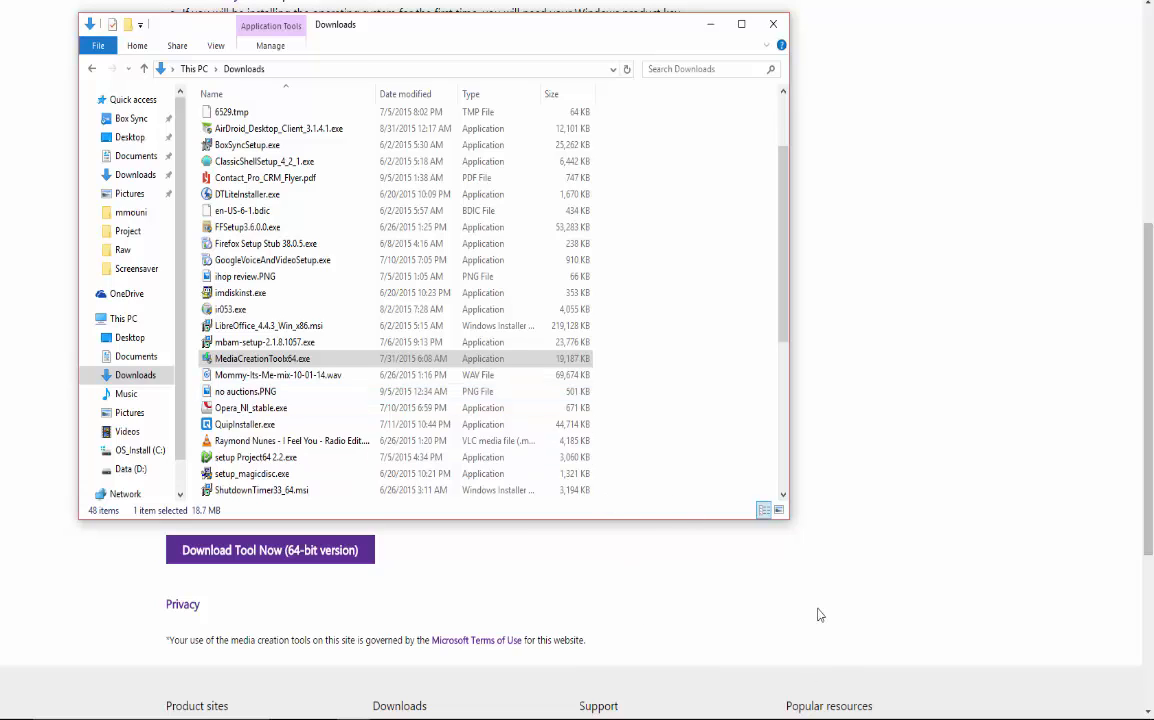
Step: Run MediaCreationTool64.exe from the Downloads folder to launch Windows 10 Setup
left_click(290, 440)
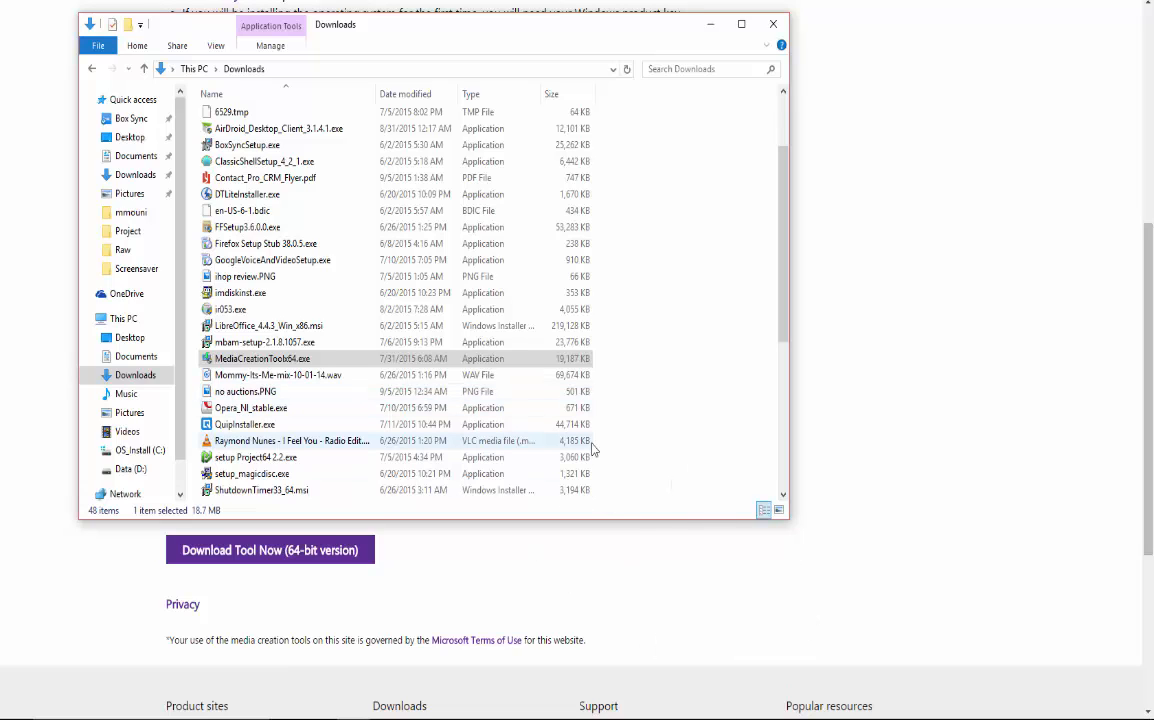
double_click(262, 358)
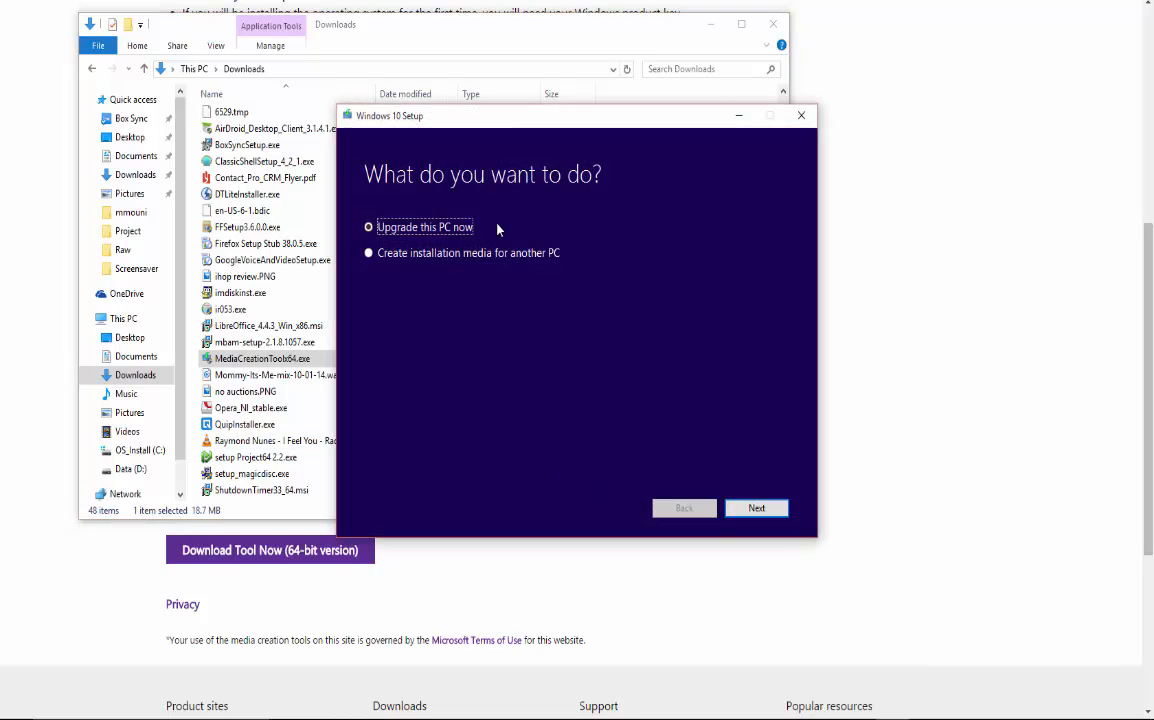
Step: Pick 'Create installation media for another PC' in Windows 10 Setup
left_click(262, 358)
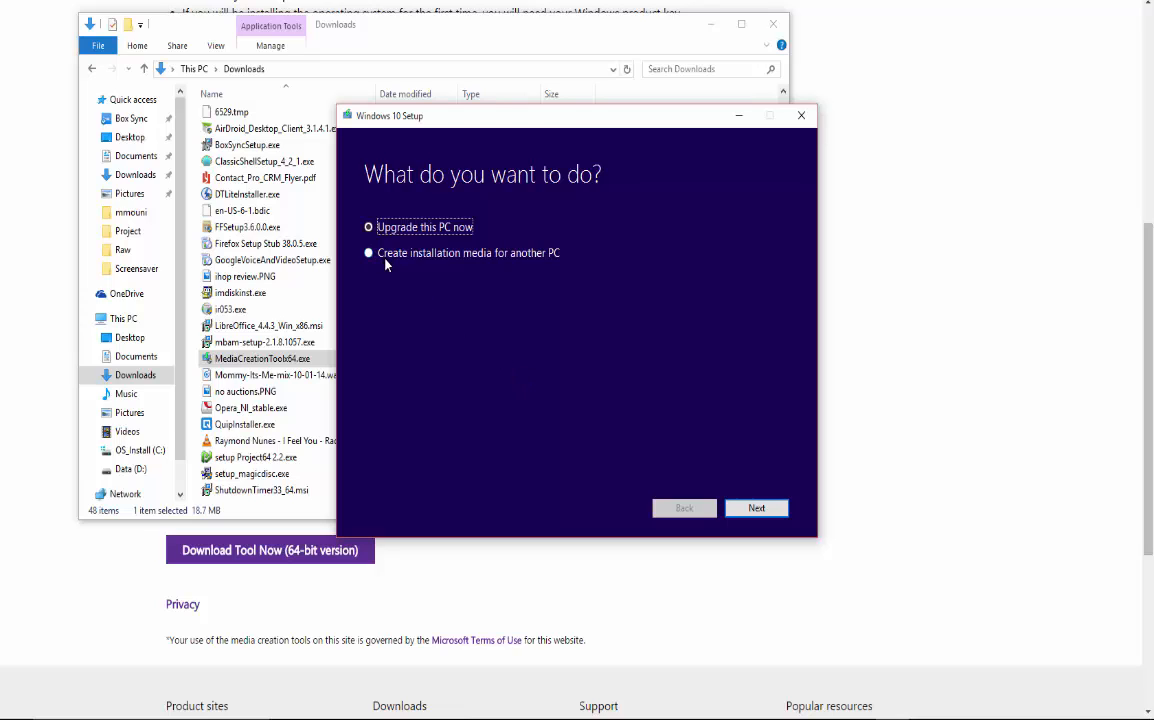
left_click(369, 252)
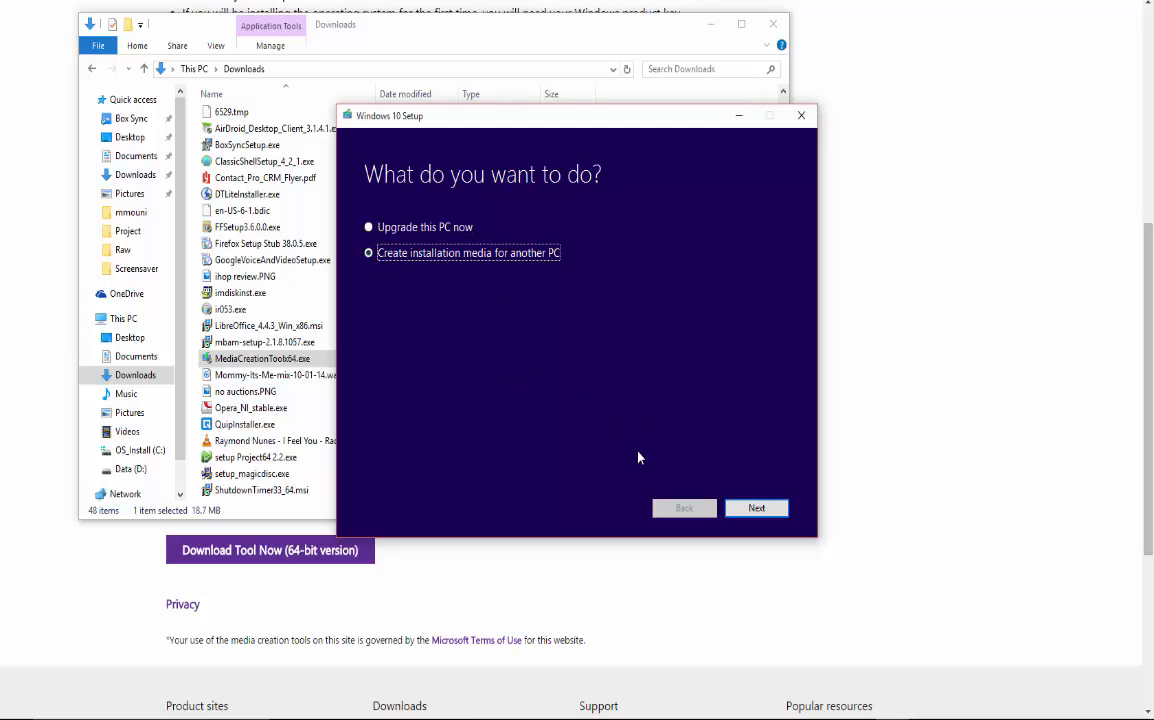
mouse_move(490, 270)
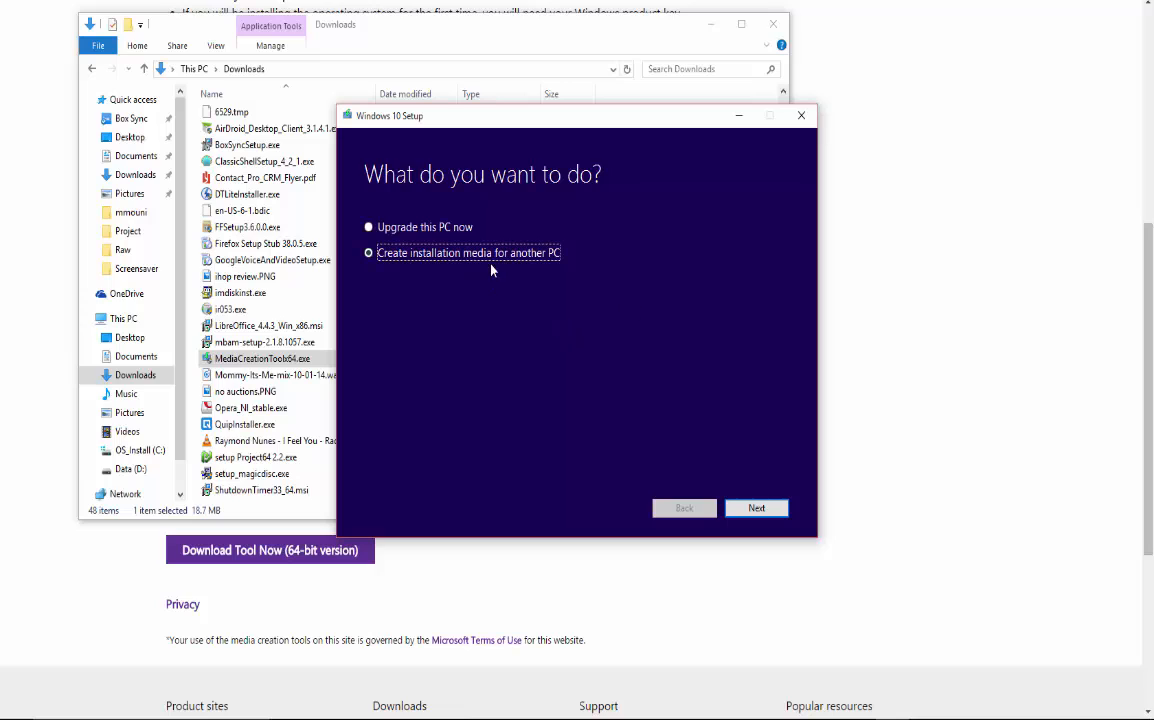
mouse_move(503, 347)
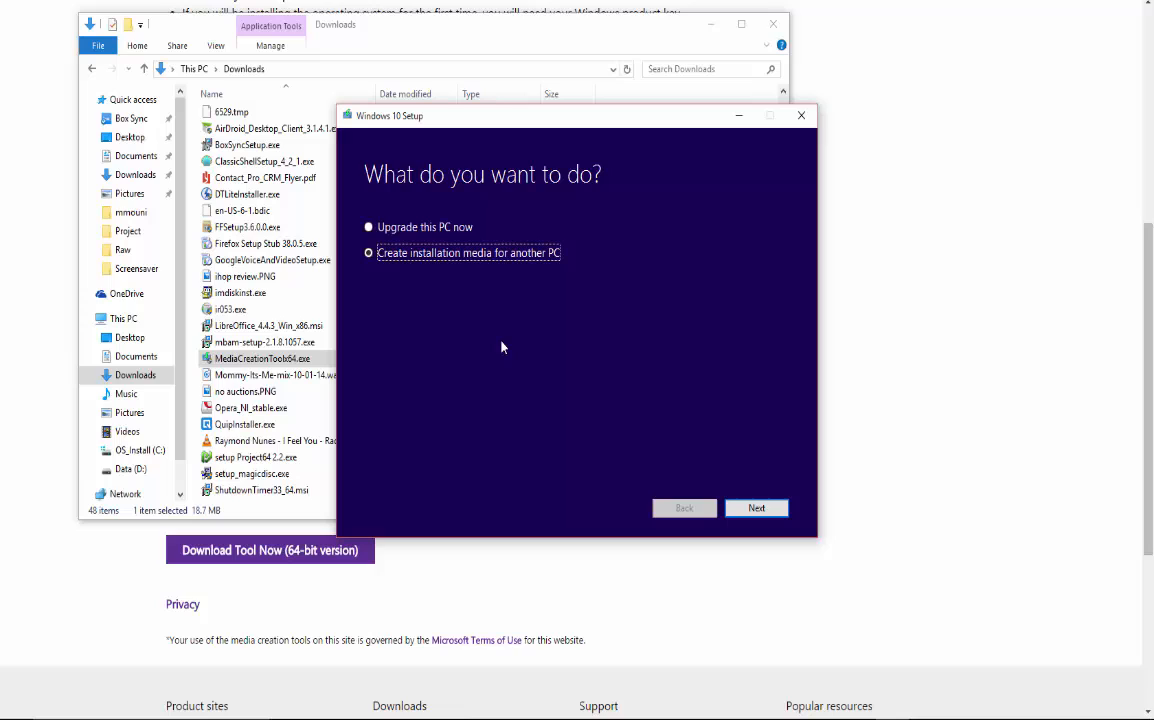
mouse_move(743, 369)
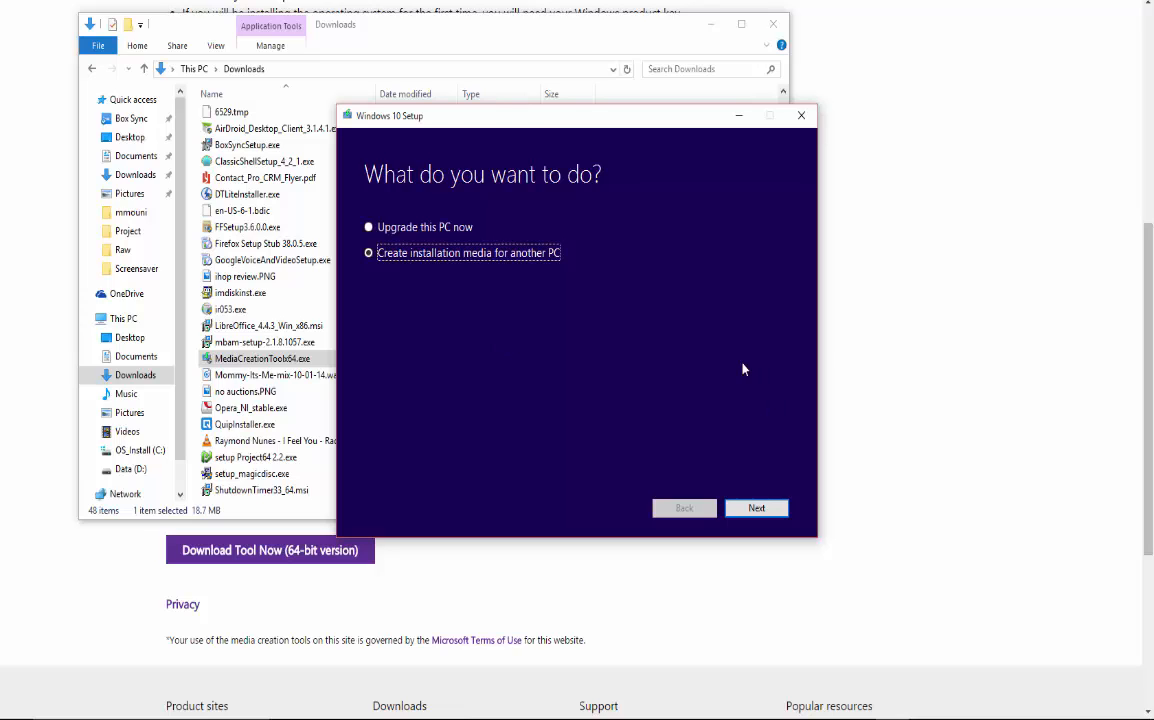
mouse_move(600, 315)
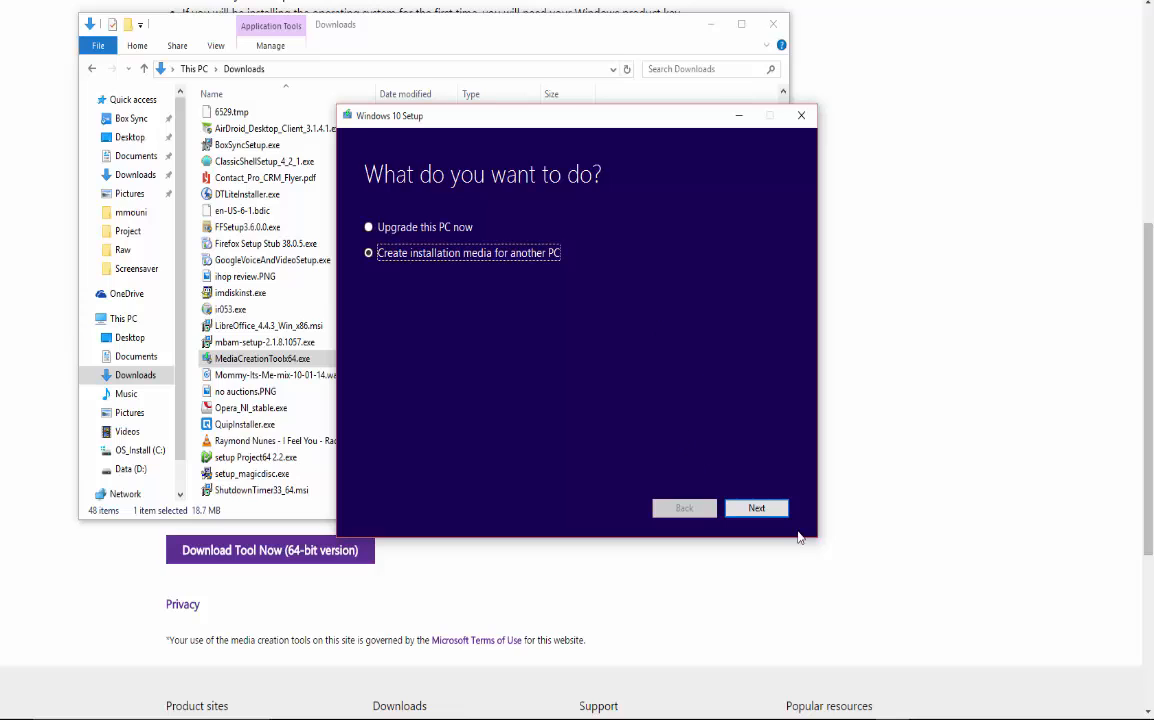
mouse_move(757, 508)
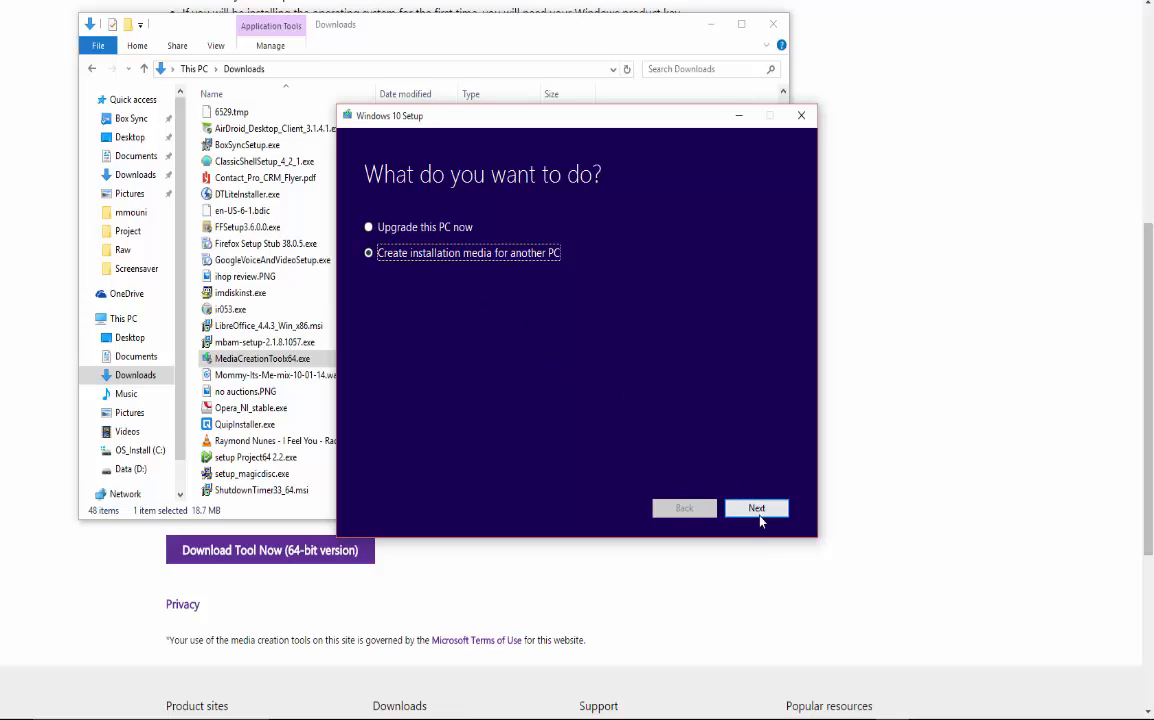
Step: Choose English (United States), Windows 10 Home and 64-bit (x64) for the media
left_click(756, 508)
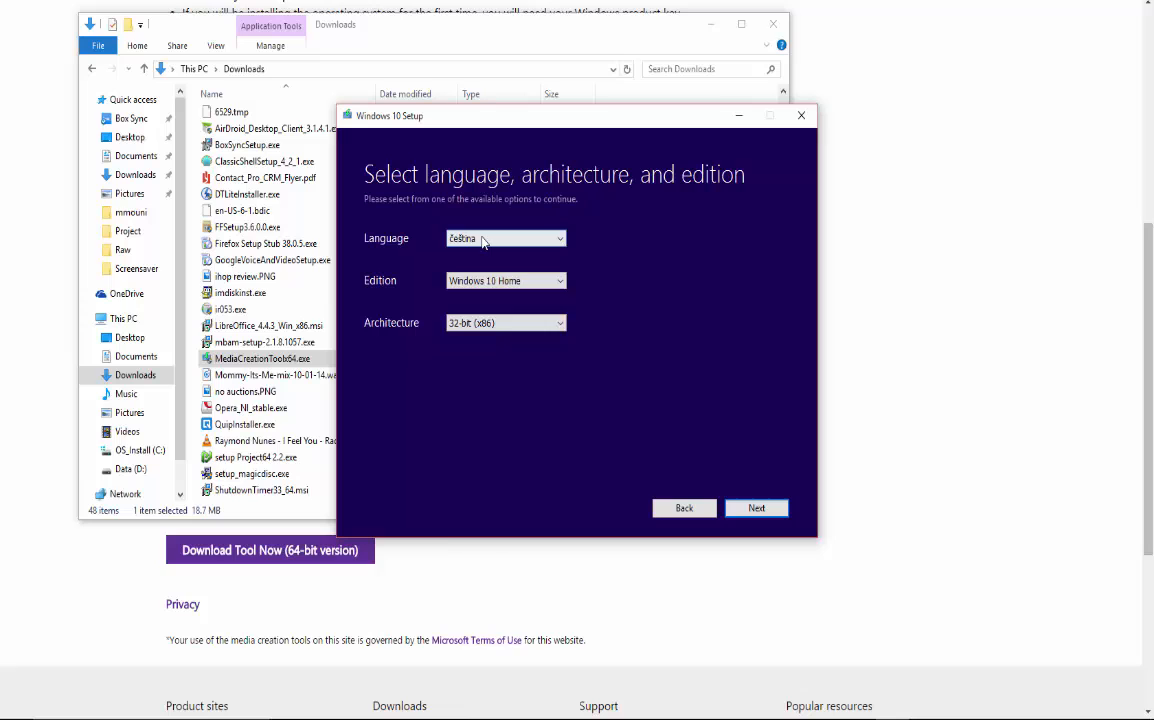
left_click(505, 238)
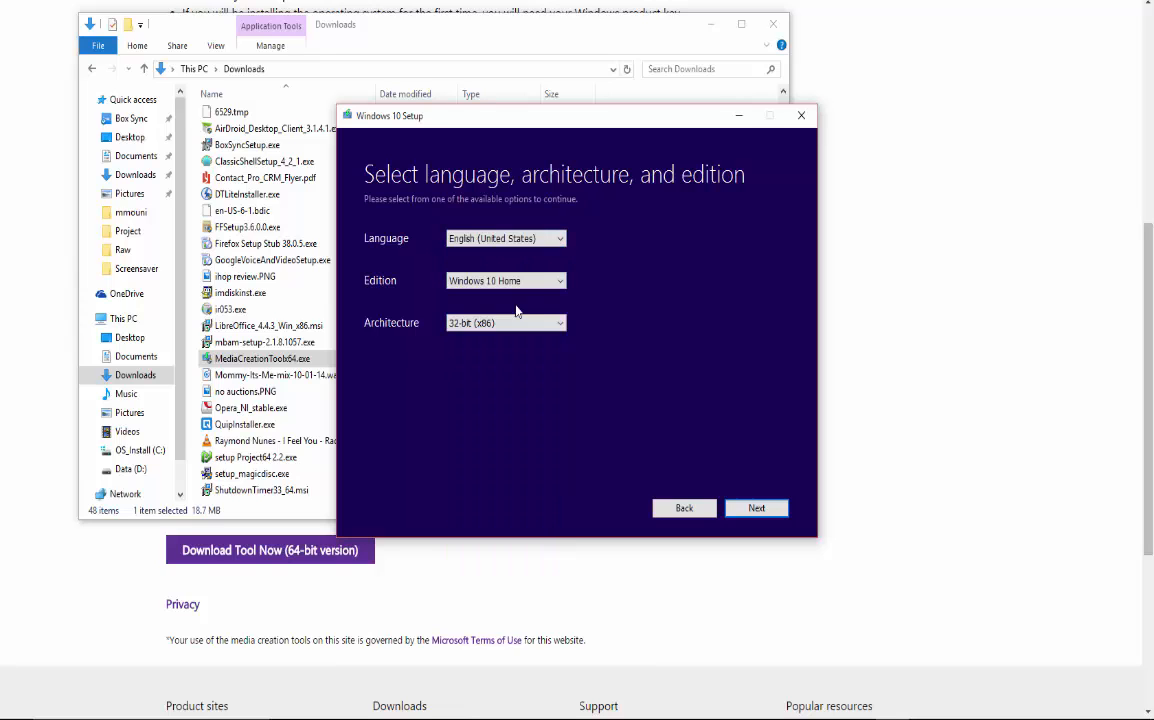
left_click(505, 280)
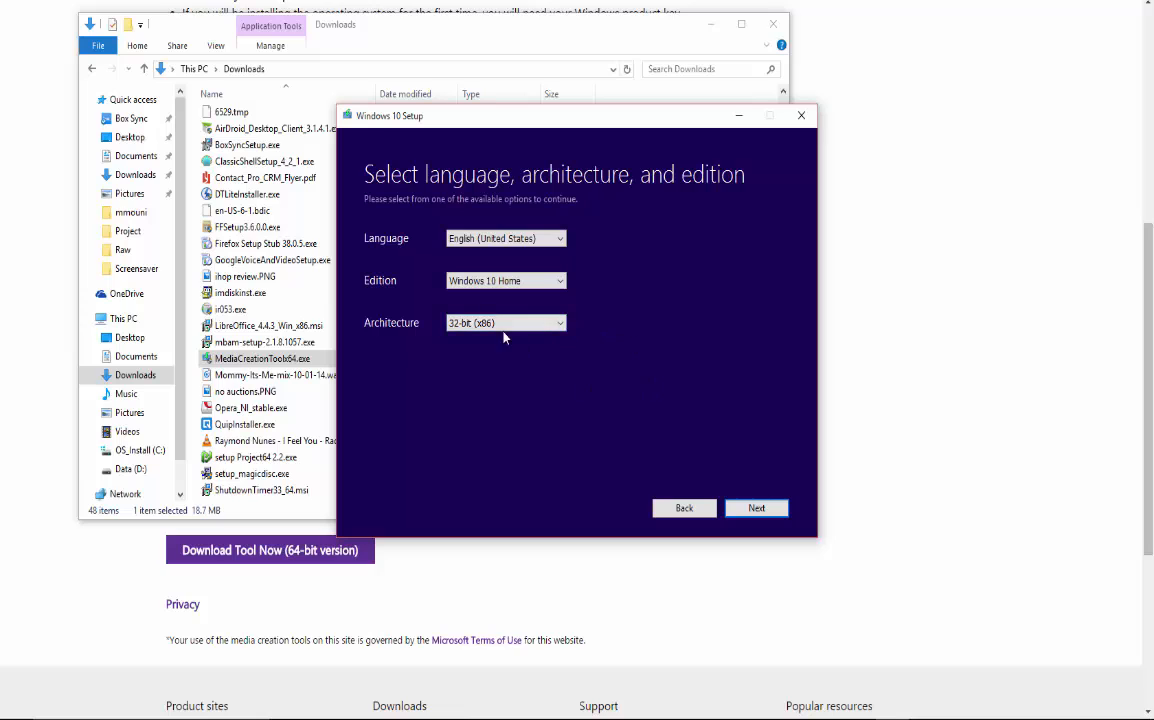
left_click(505, 322)
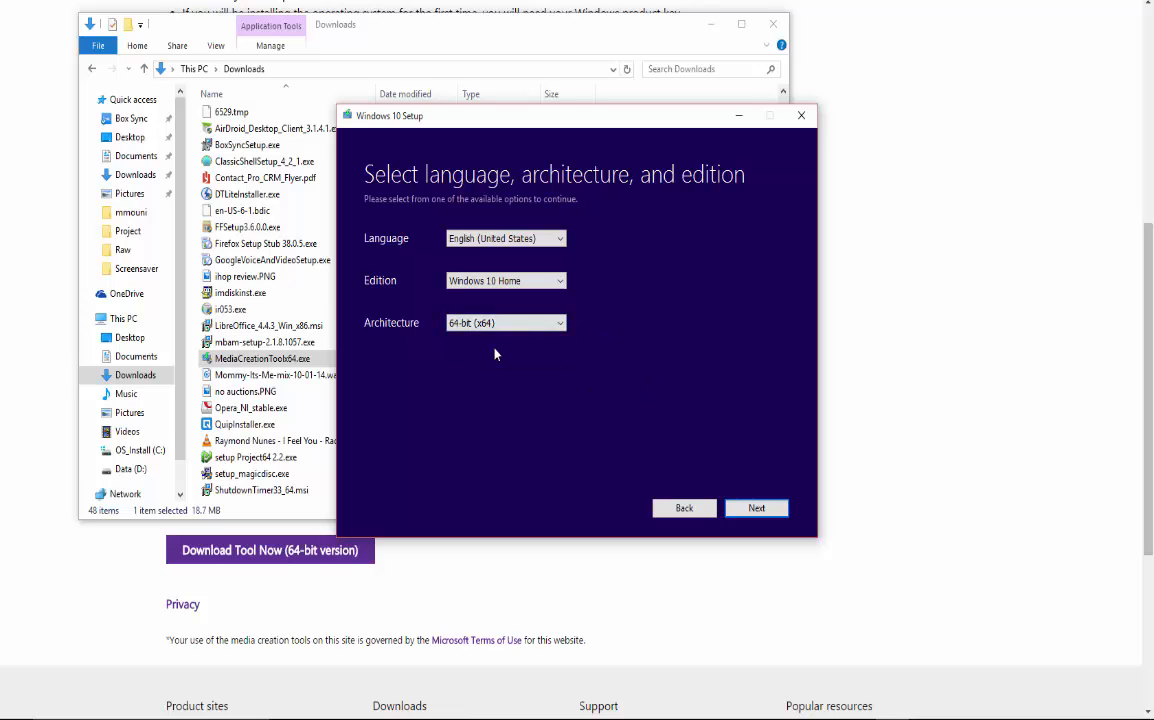
left_click(505, 322)
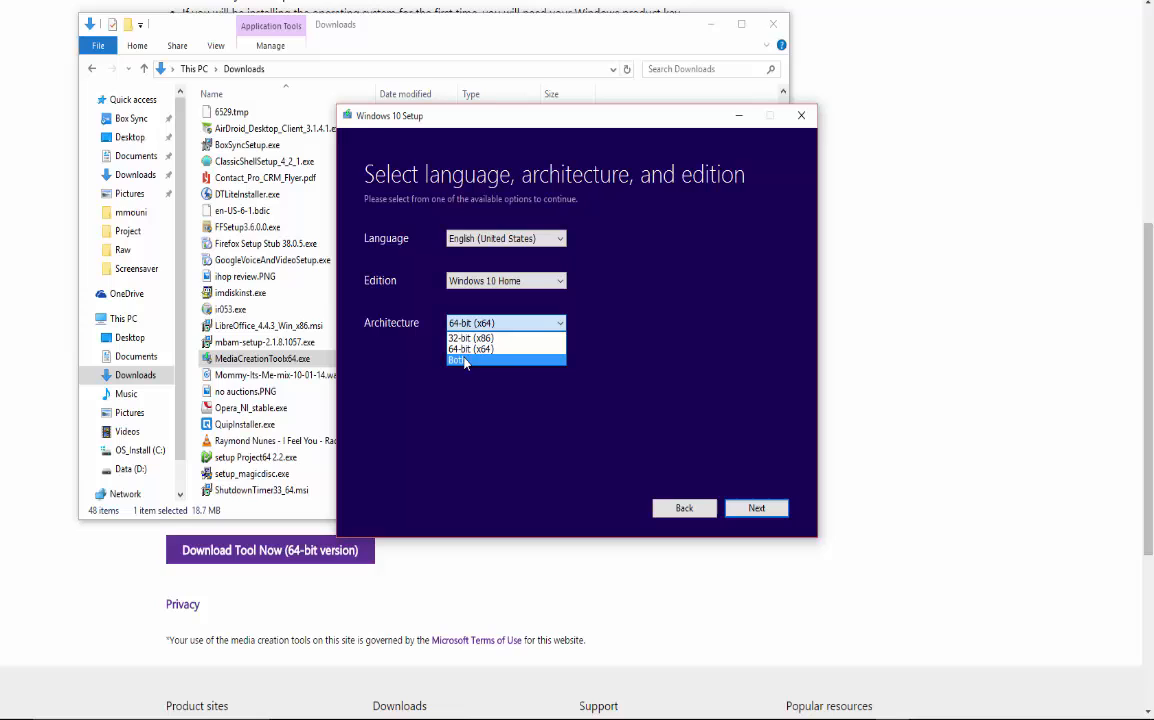
left_click(469, 349)
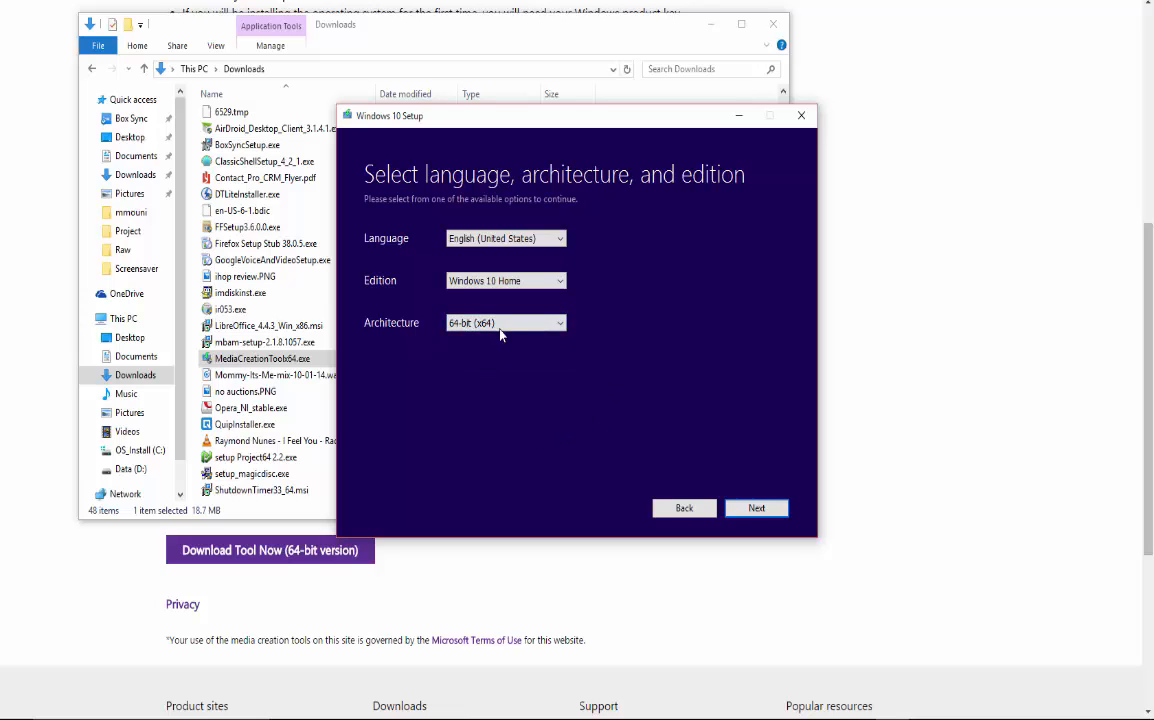
mouse_move(733, 491)
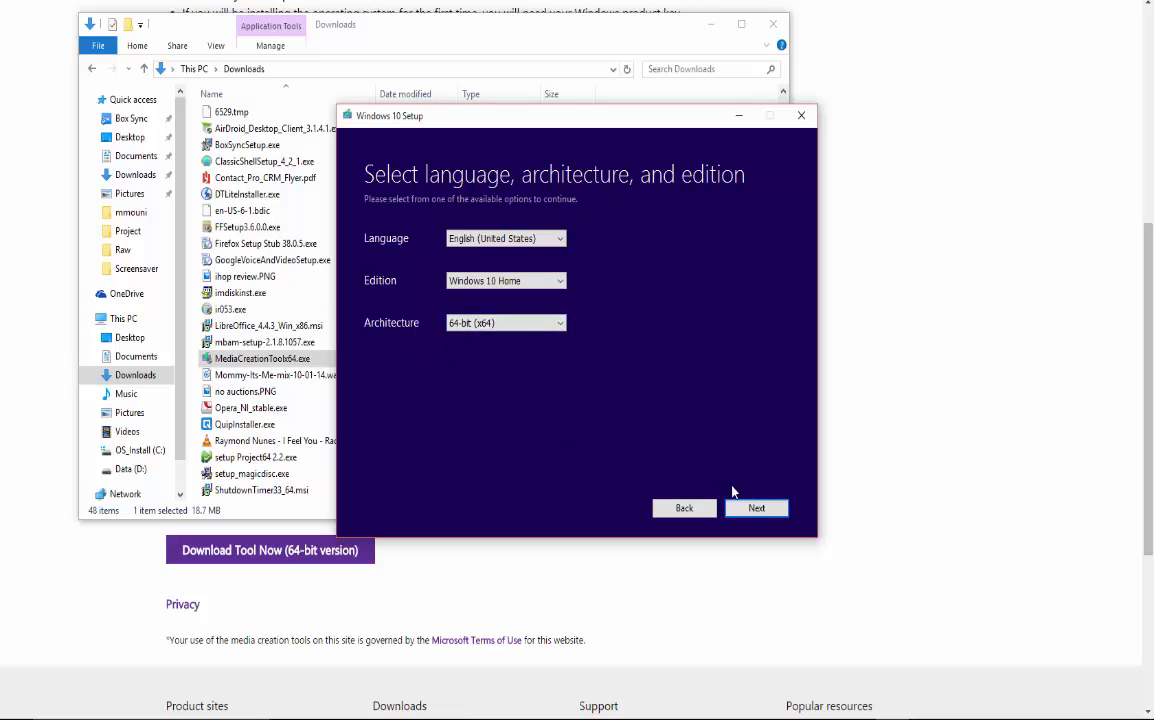
Step: Choose ISO file output and save Windows.iso to the Desktop, starting the download
left_click(756, 507)
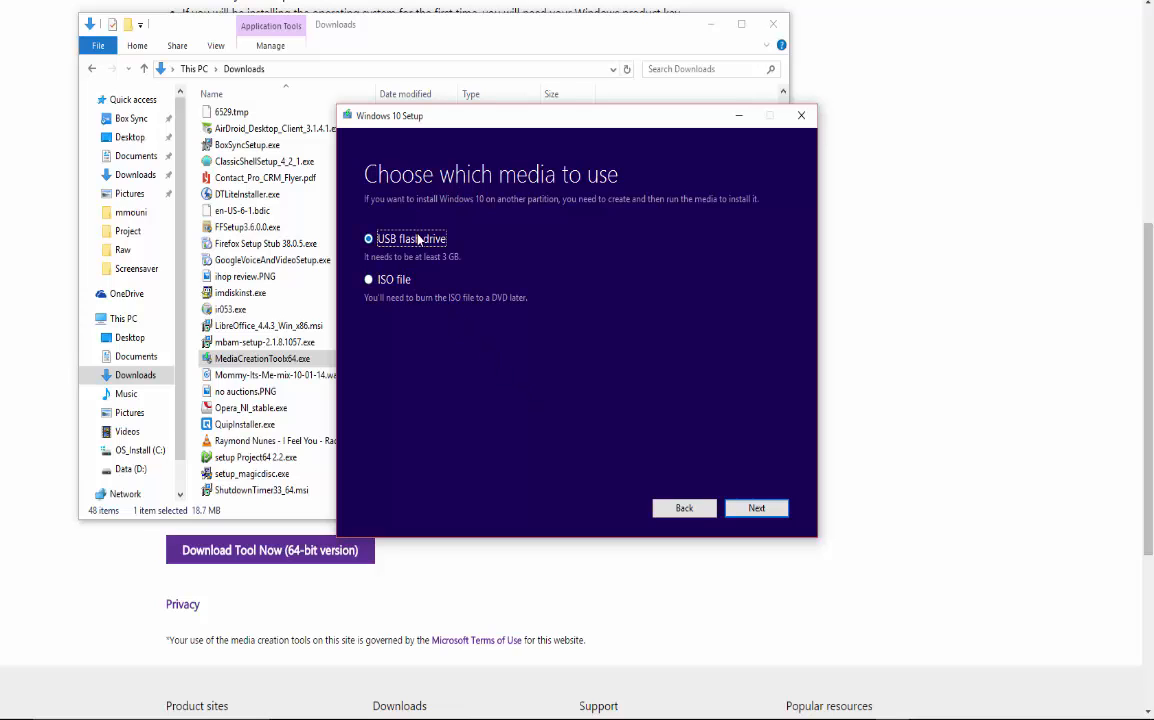
left_click(369, 279)
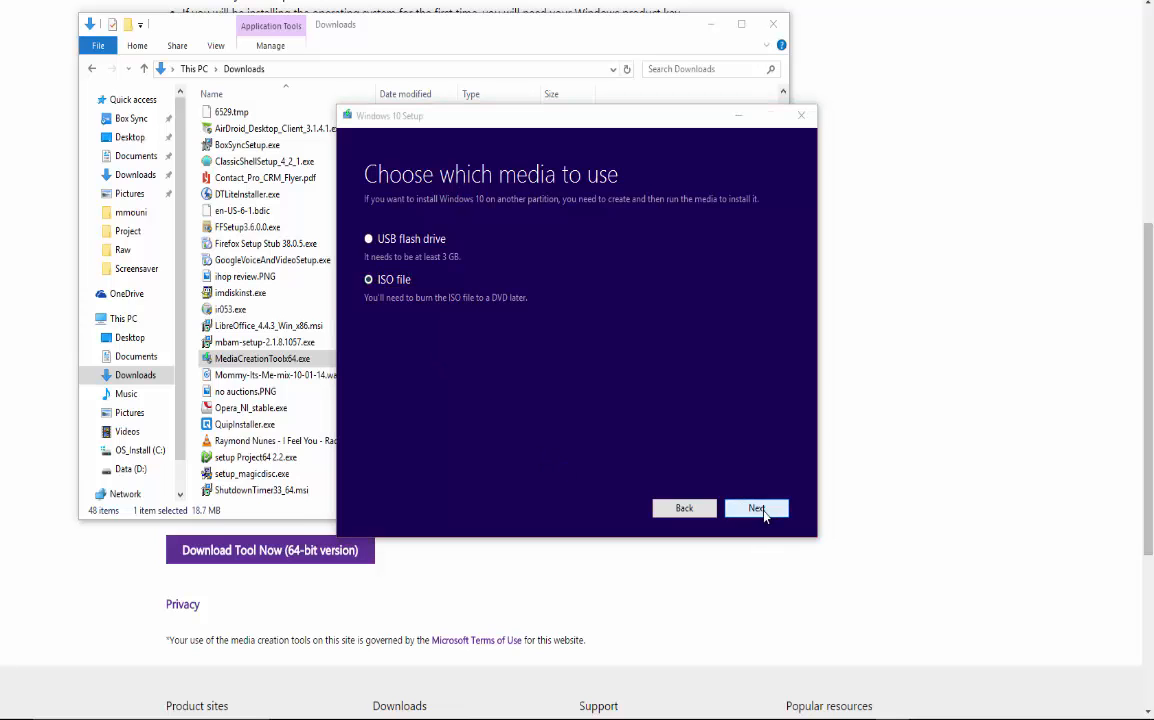
left_click(756, 508)
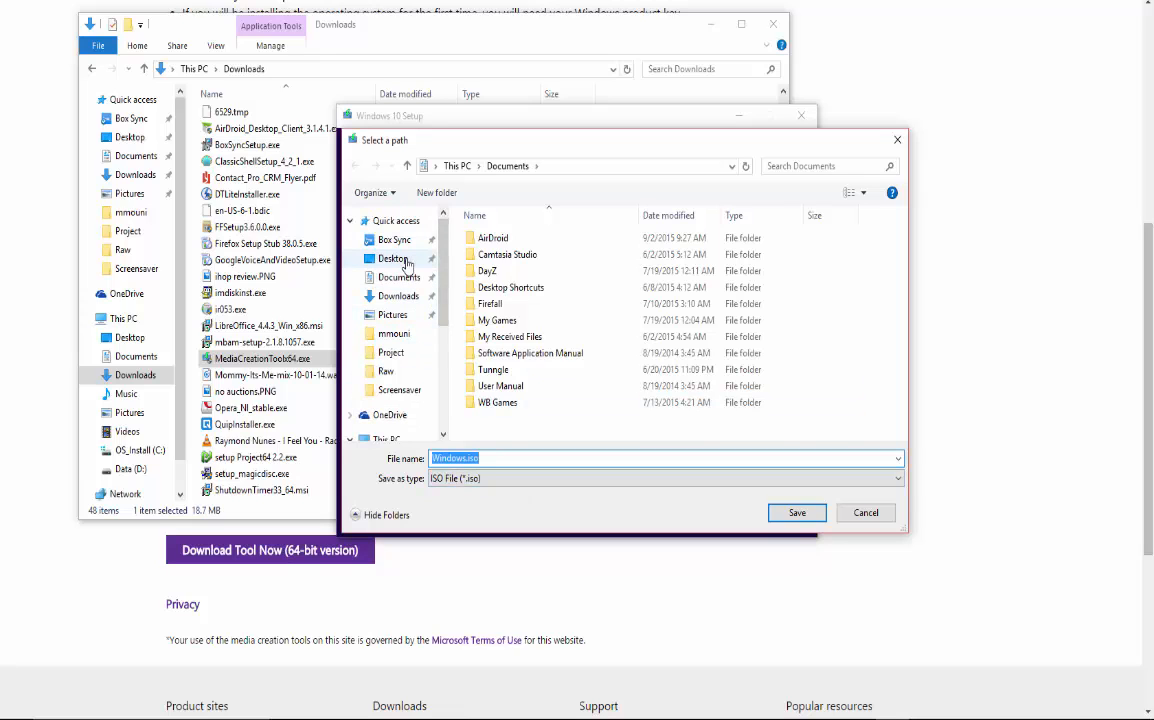
left_click(392, 258)
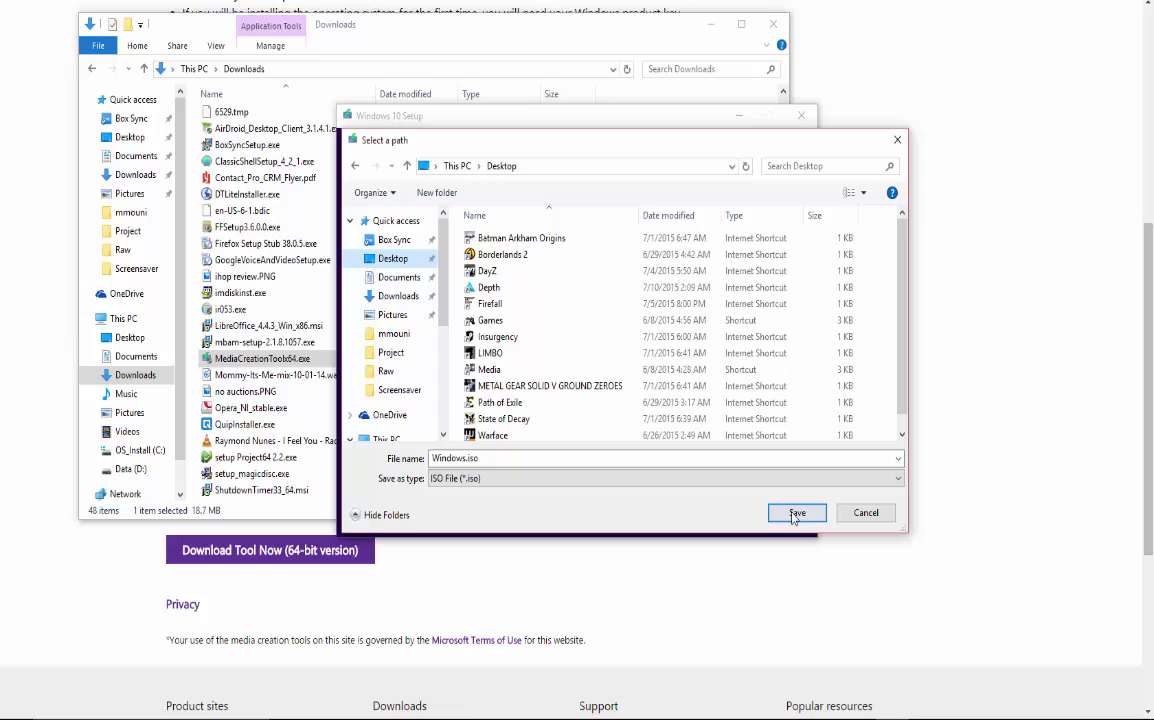
left_click(796, 512)
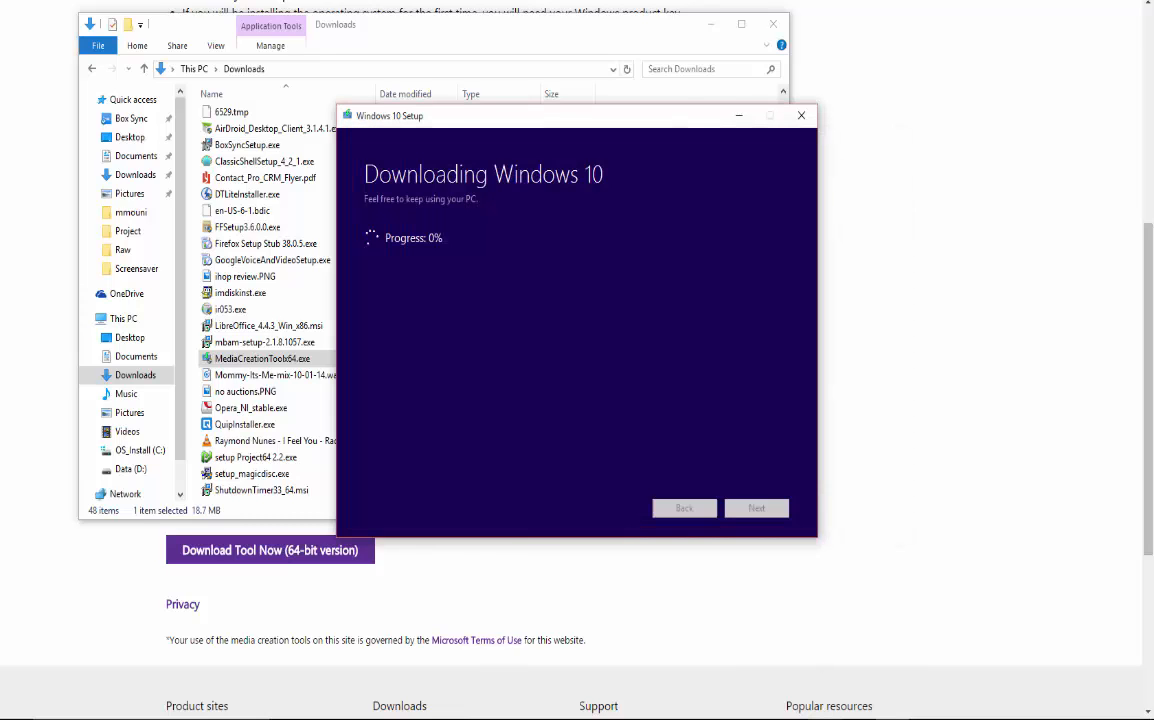
mouse_move(531, 431)
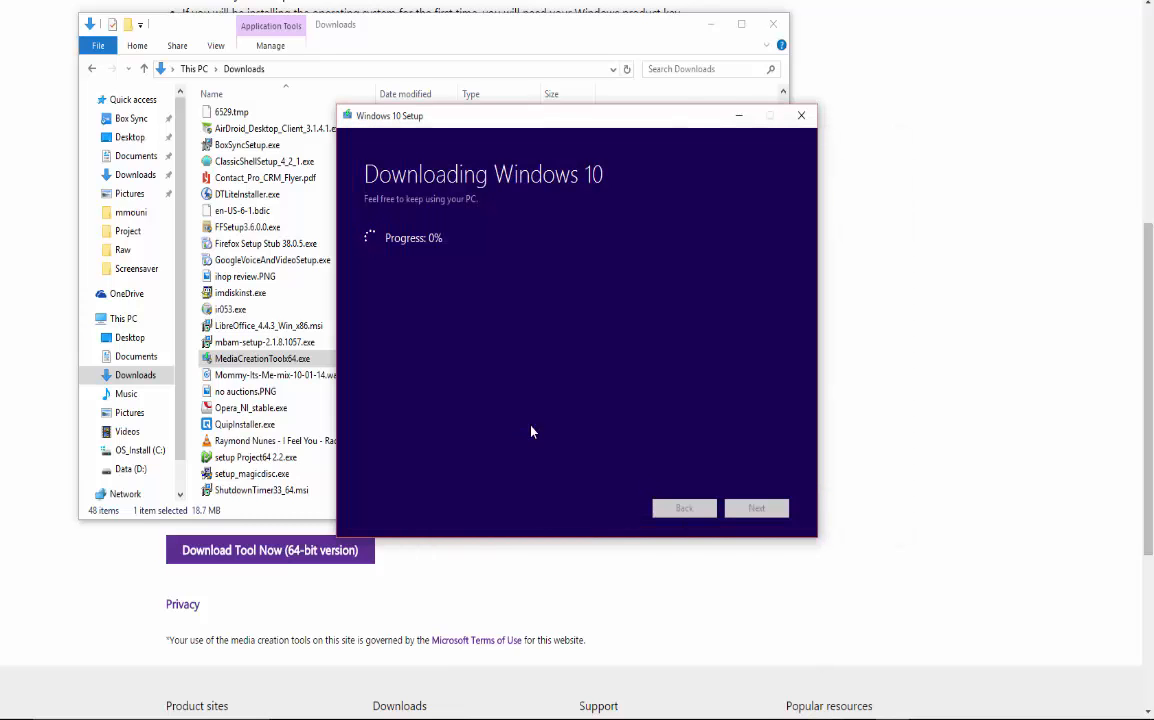
mouse_move(538, 380)
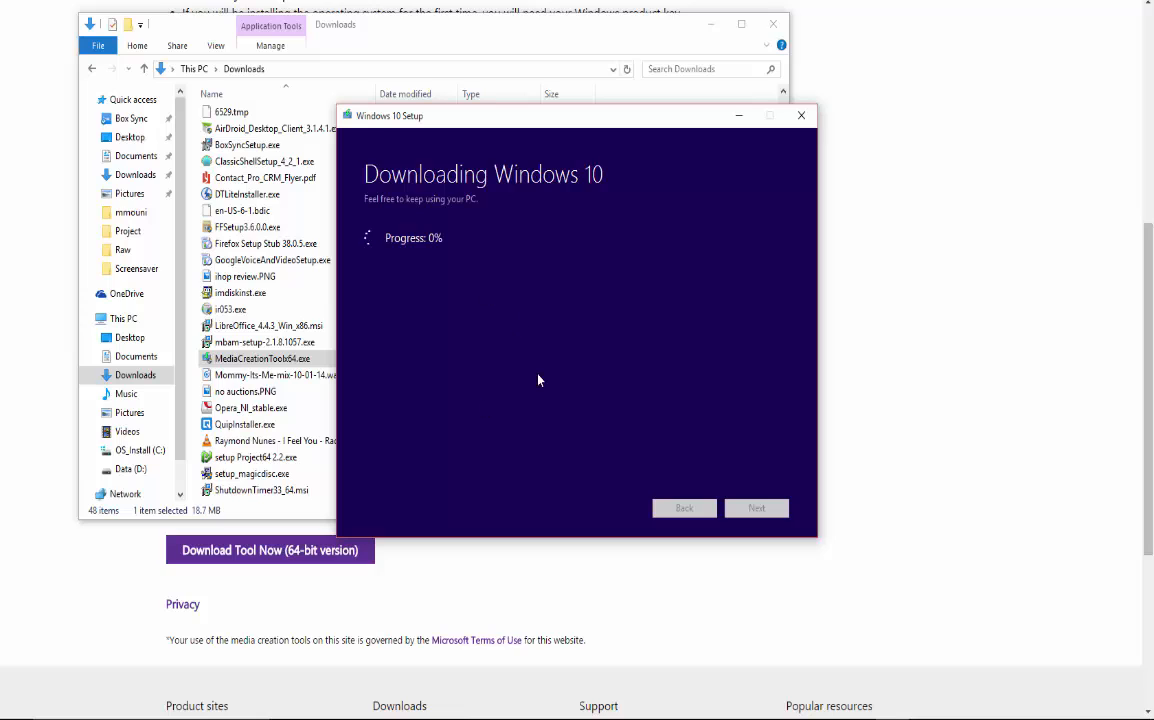
mouse_move(540, 254)
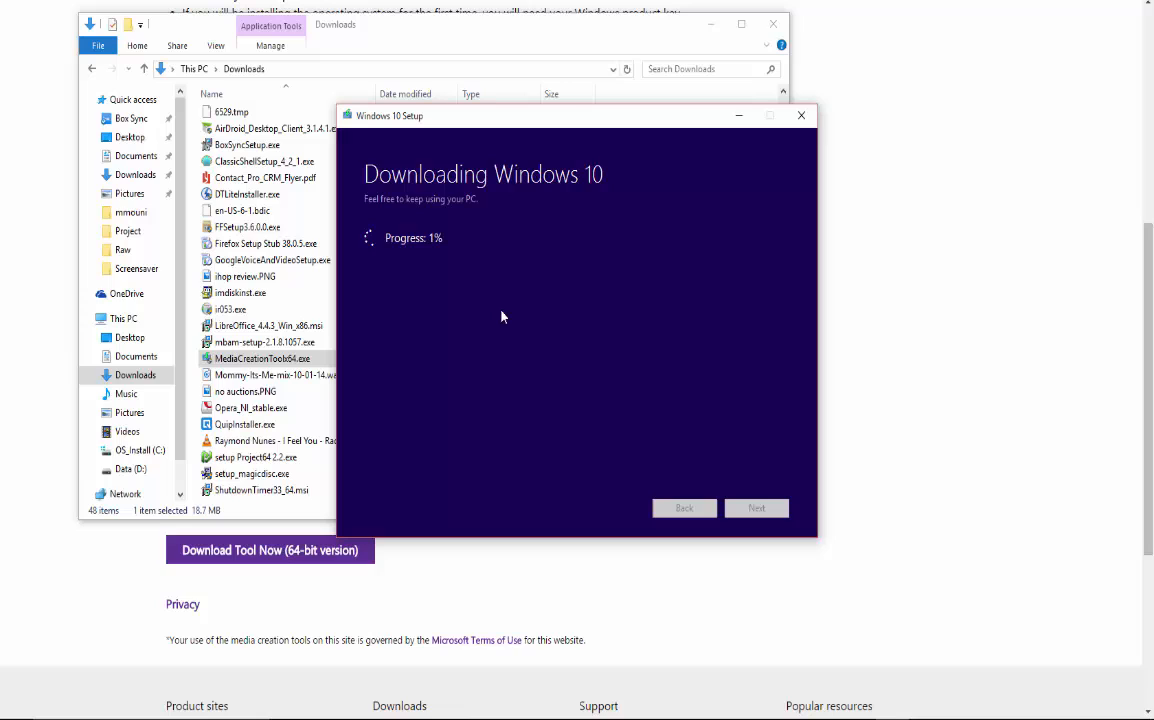
mouse_move(565, 362)
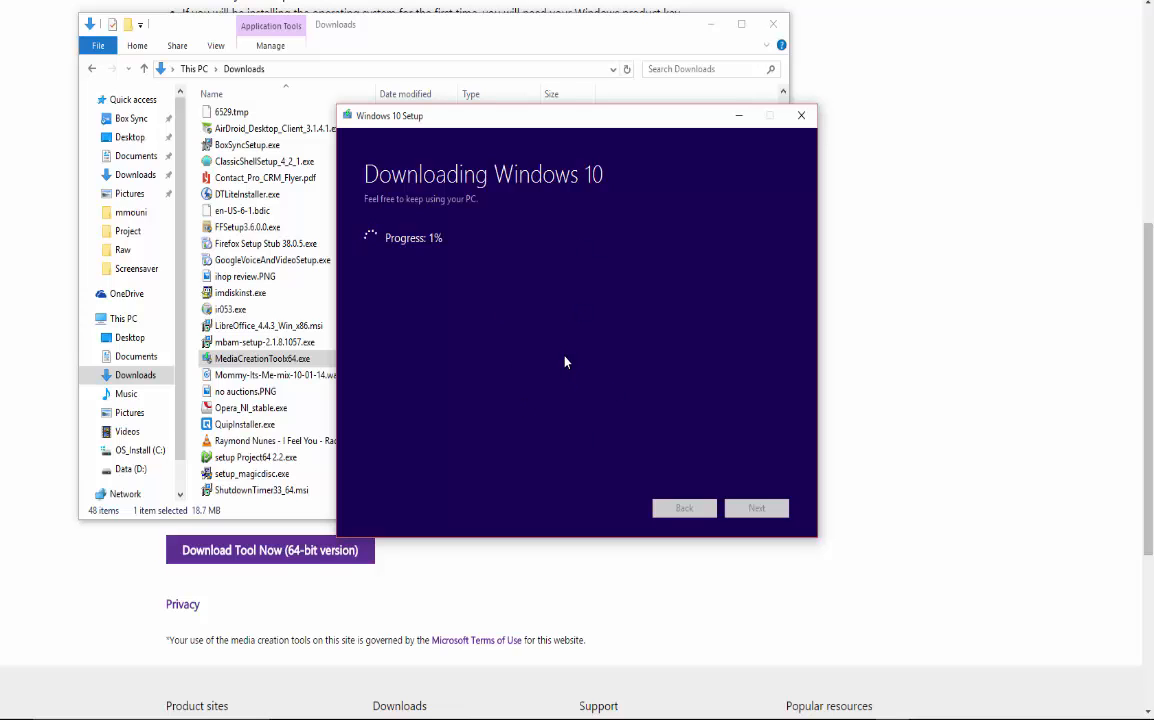
mouse_move(600, 433)
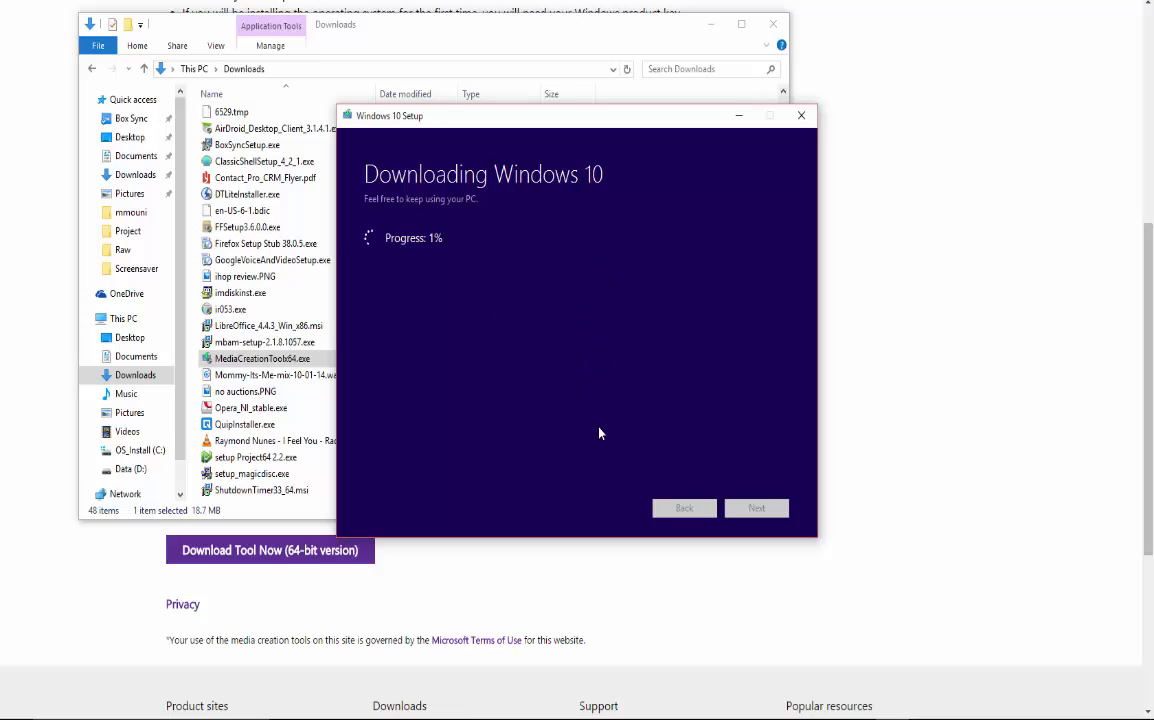
mouse_move(603, 433)
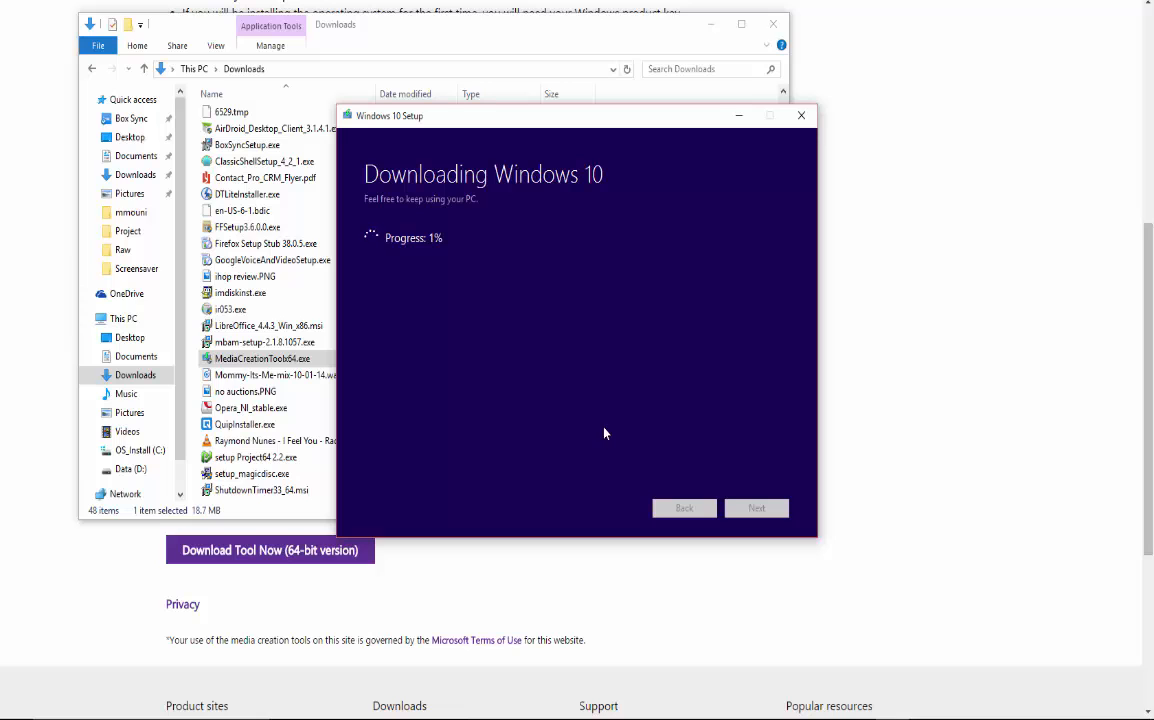
mouse_move(319, 700)
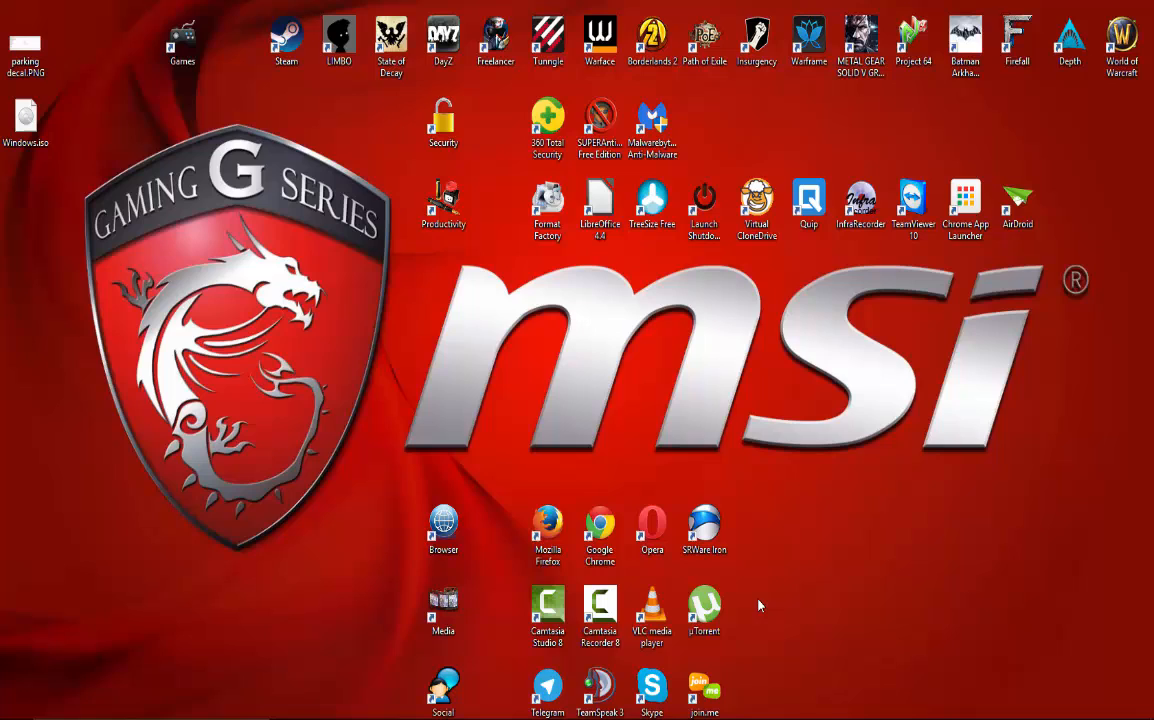
left_click(25, 115)
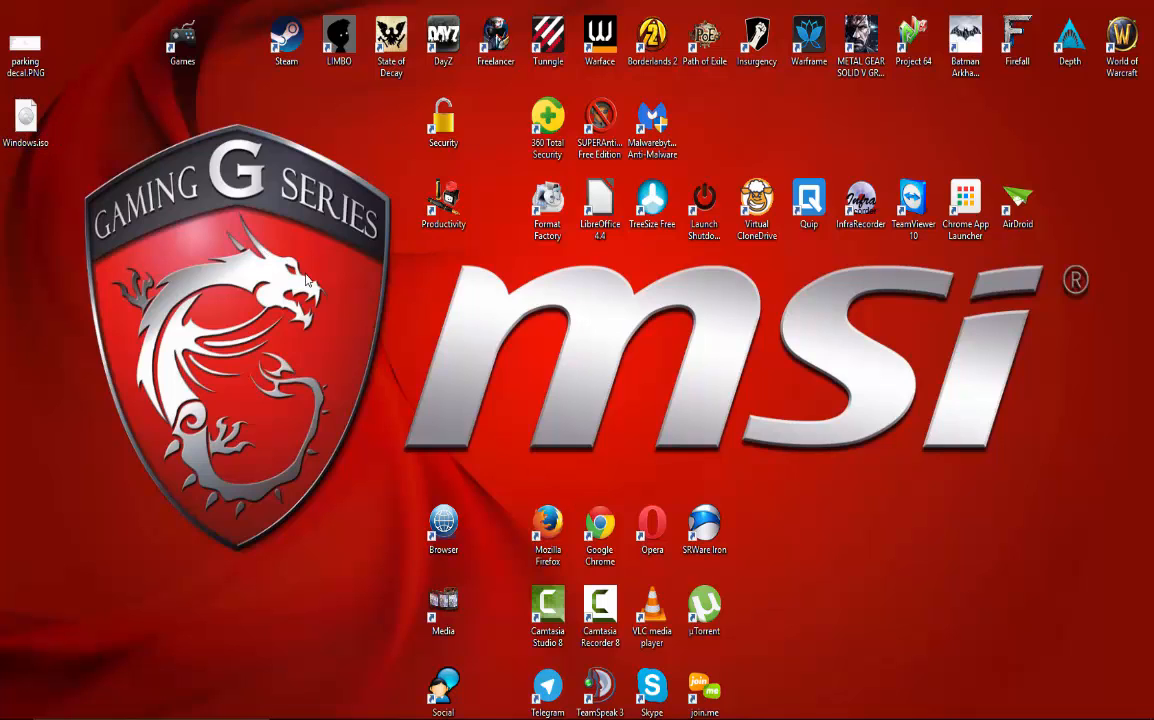
mouse_move(313, 283)
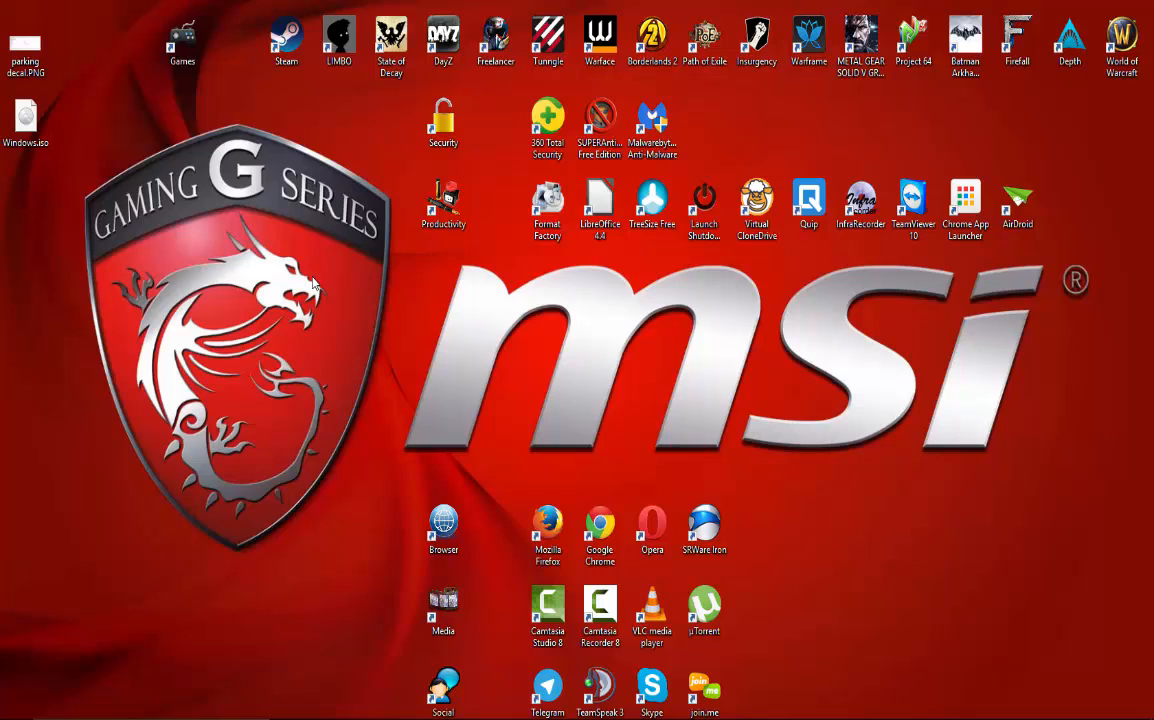
mouse_move(108, 711)
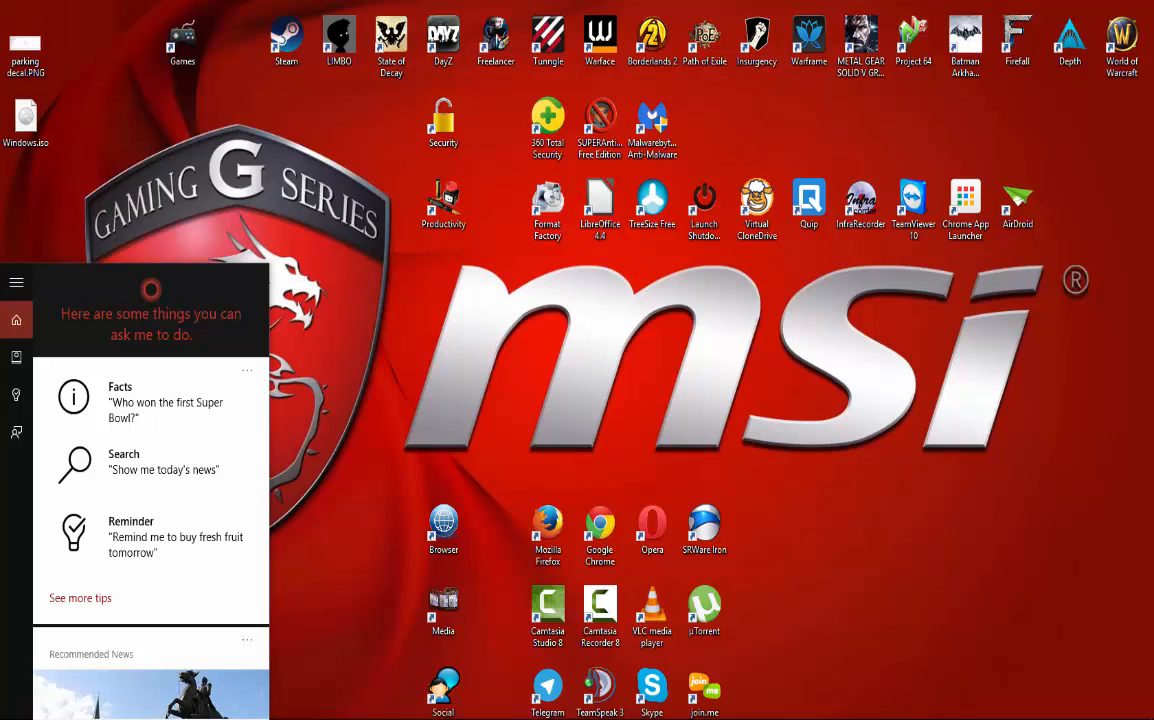
mouse_move(1113, 420)
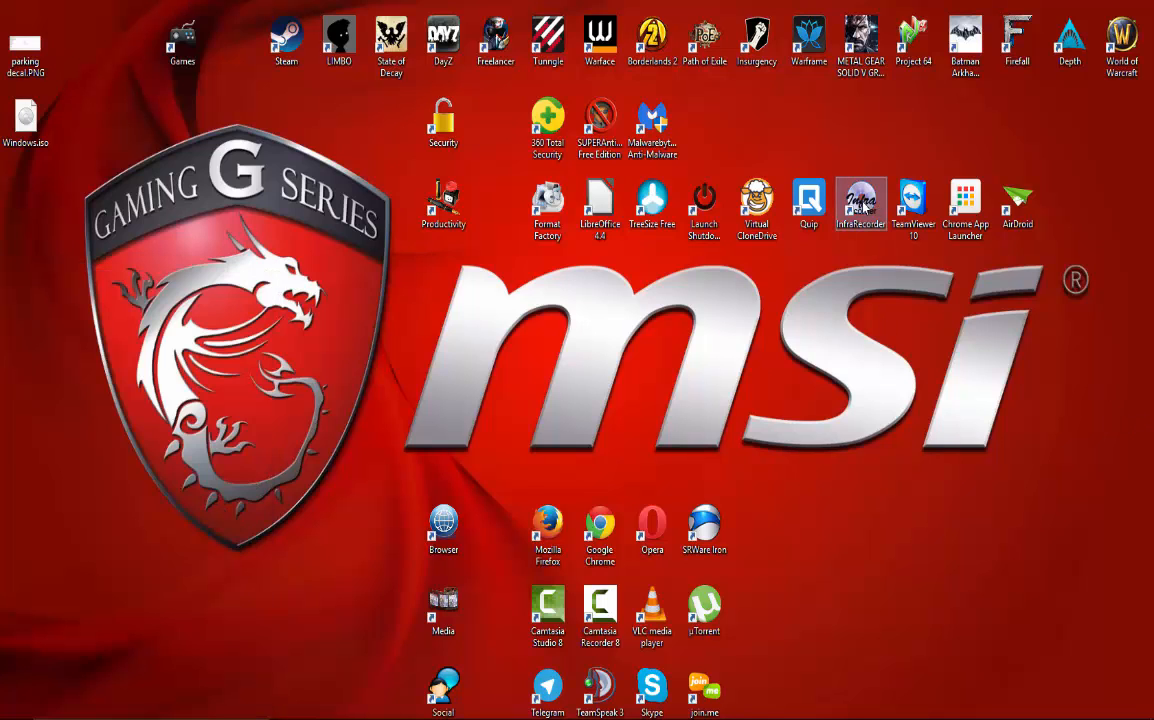
Step: Launch InfraRecorder from its desktop shortcut
double_click(861, 200)
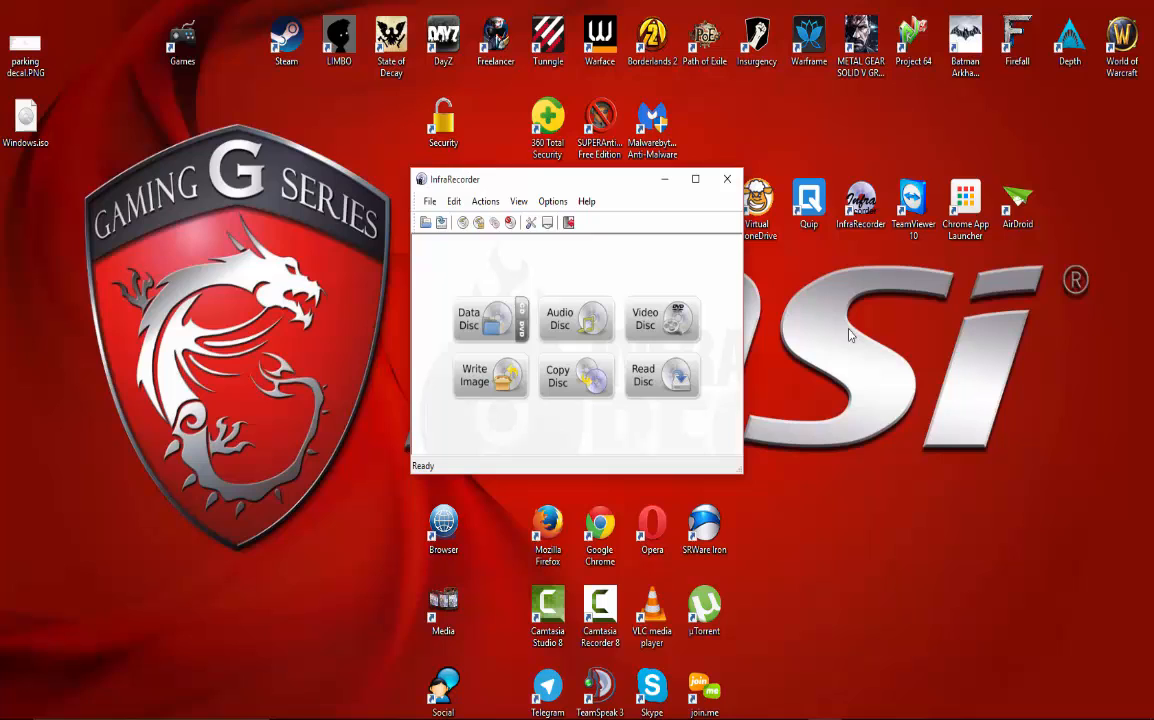
mouse_move(575, 318)
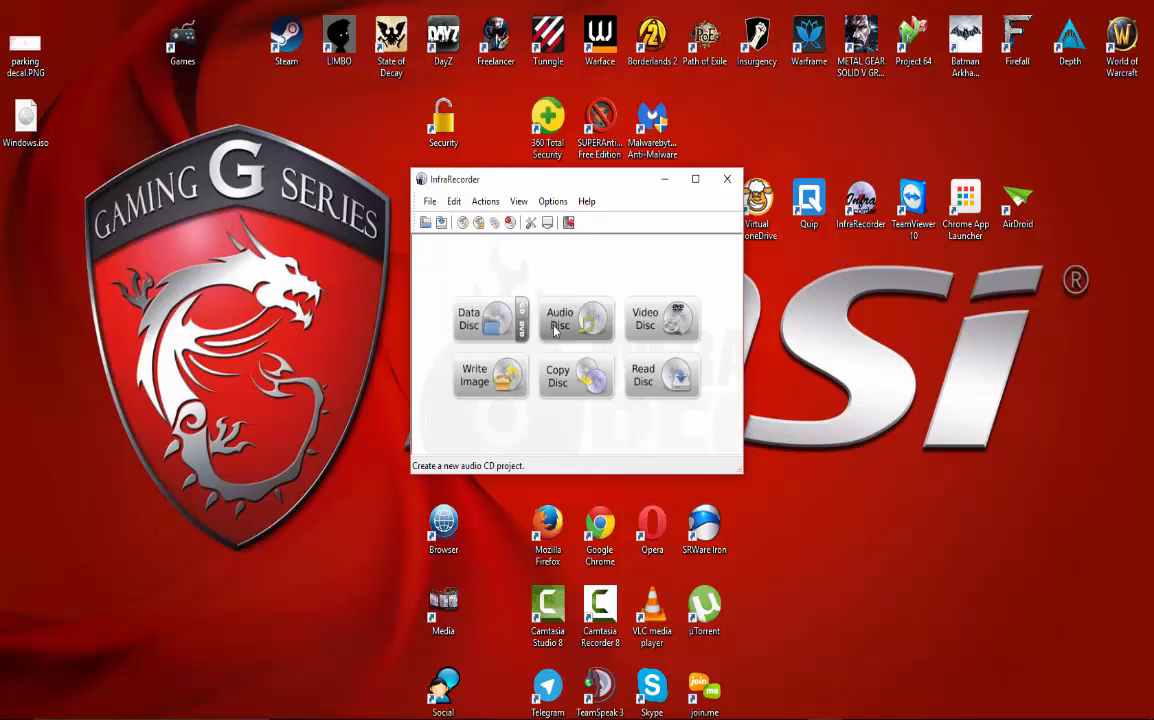
mouse_move(490, 375)
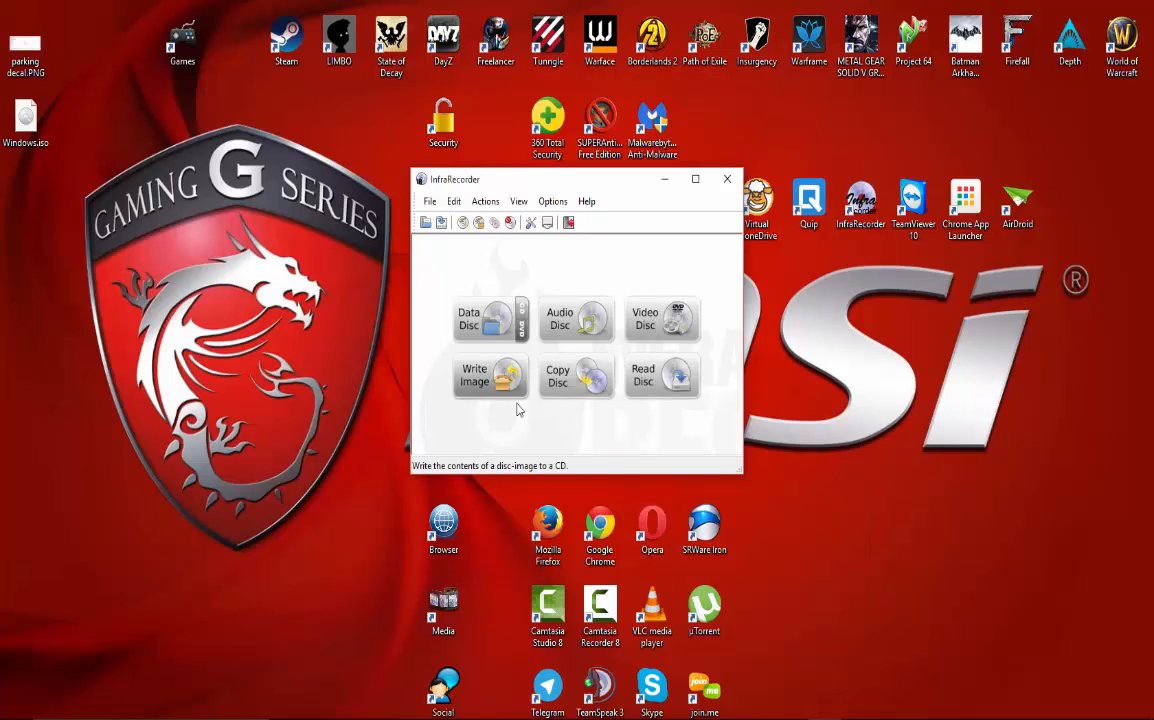
mouse_move(633, 414)
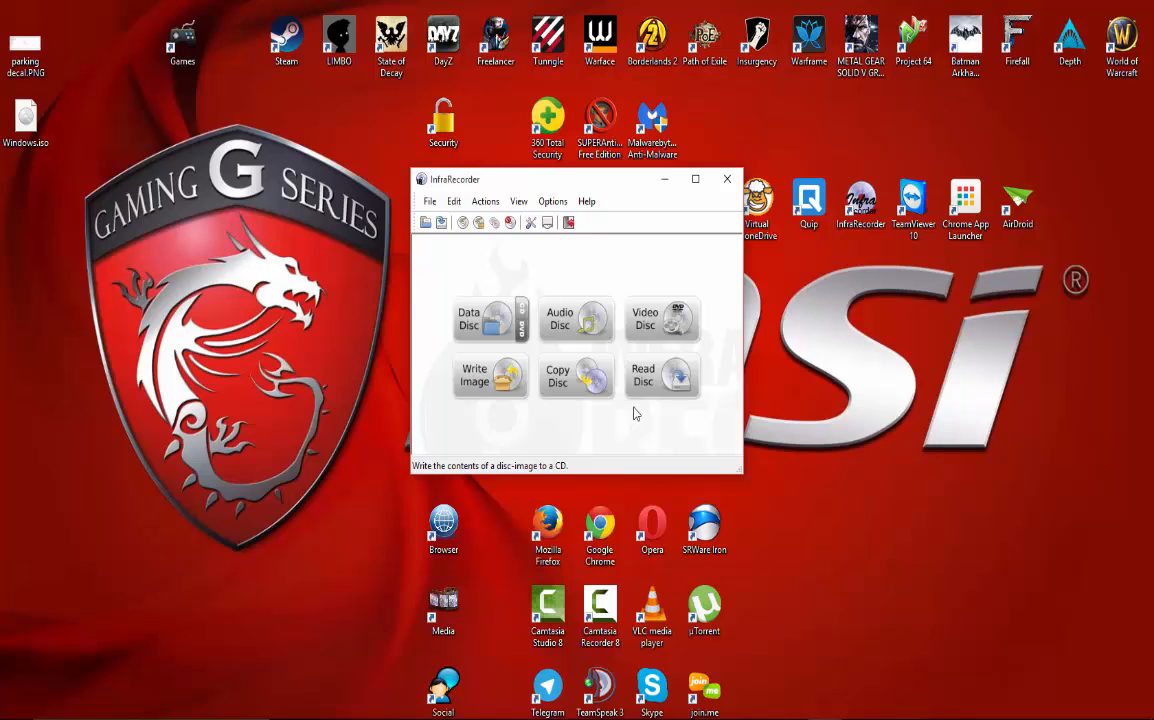
mouse_move(620, 417)
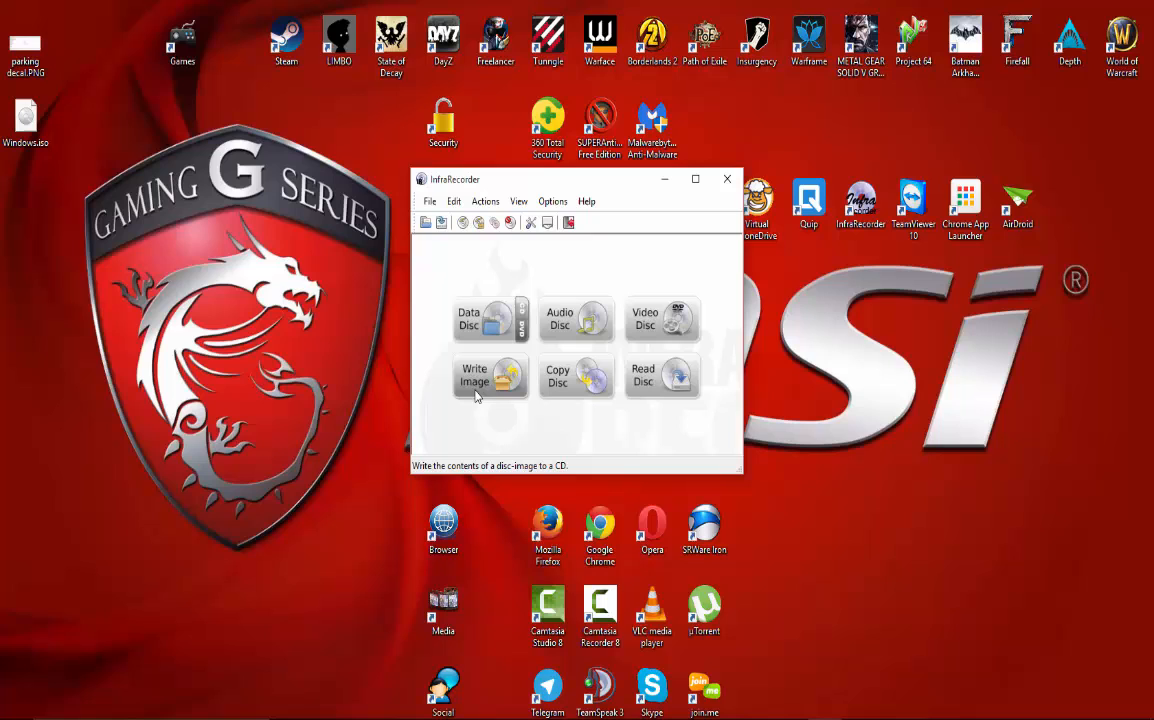
mouse_move(50, 166)
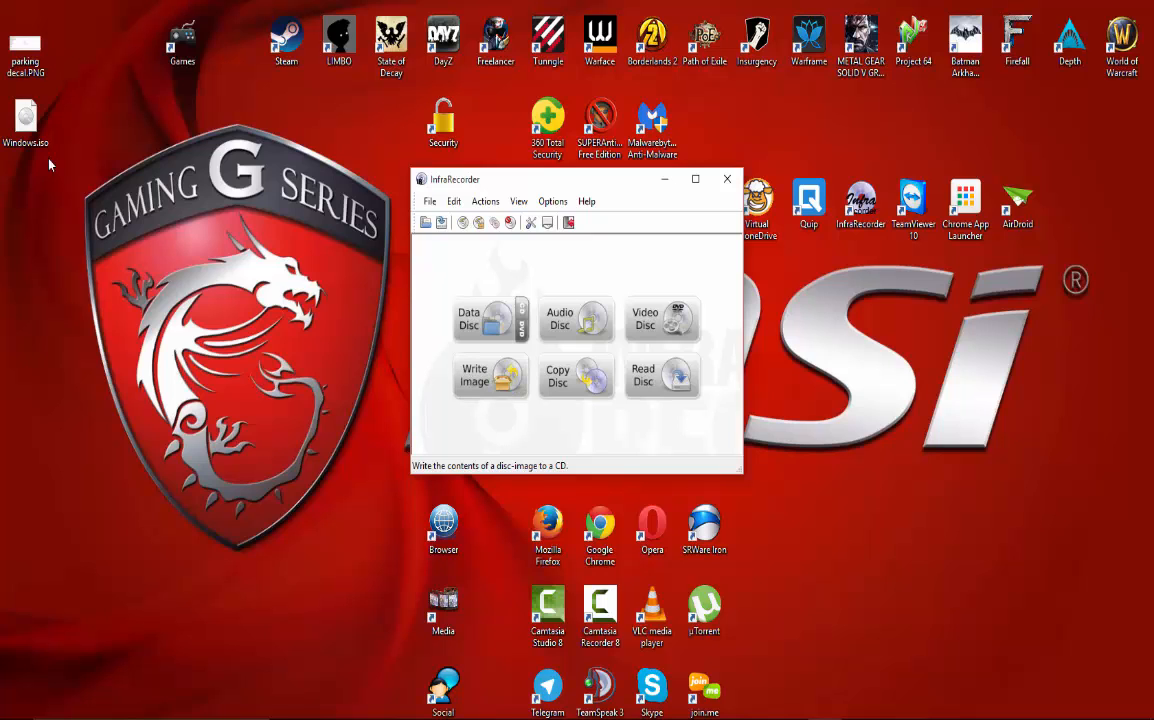
mouse_move(483, 375)
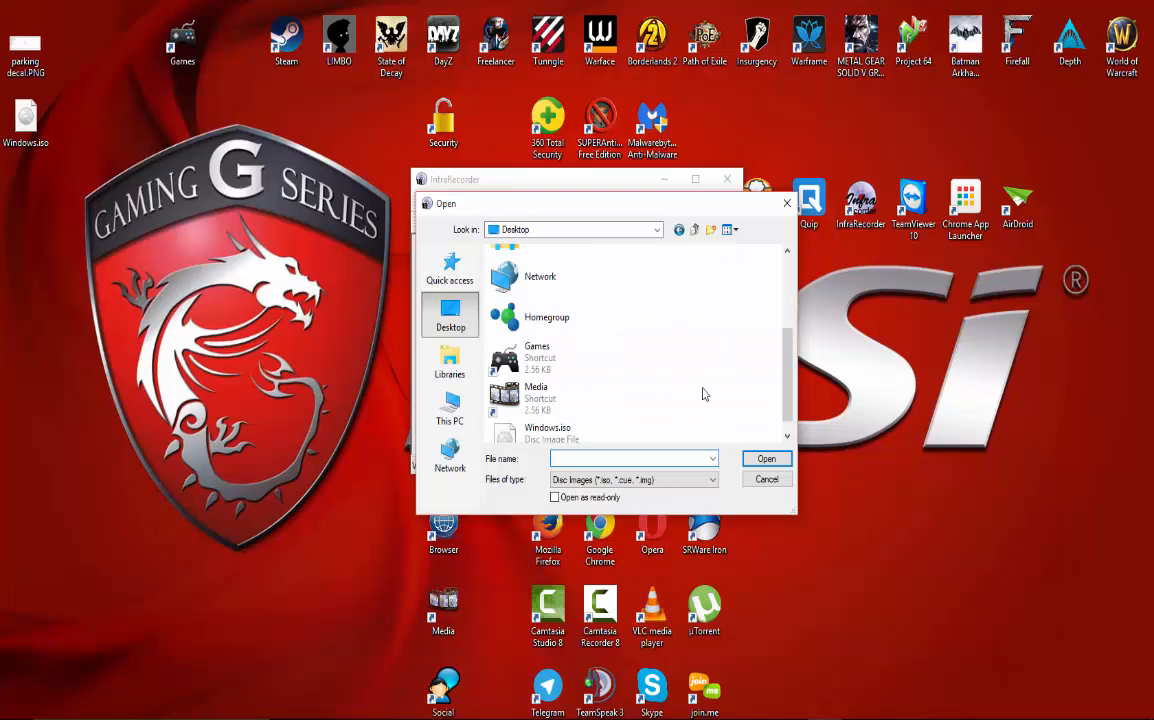
mouse_move(681, 407)
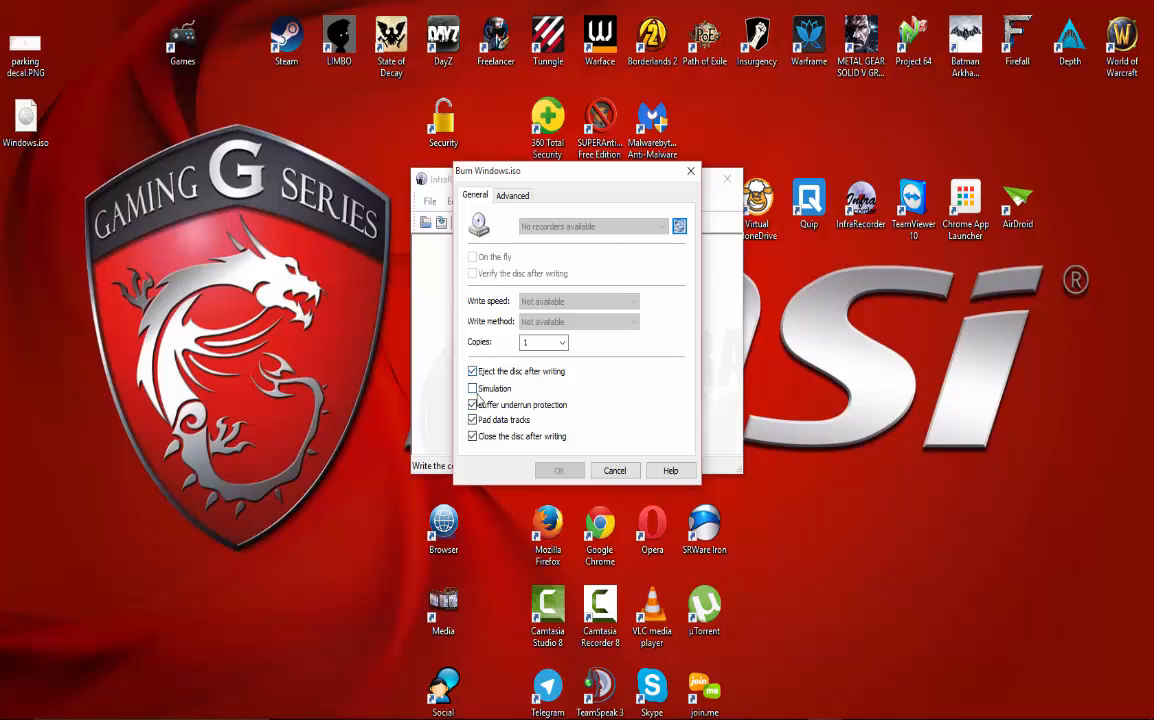
Step: Open Windows.iso's Burn dialog, then close it without burning
left_click(473, 405)
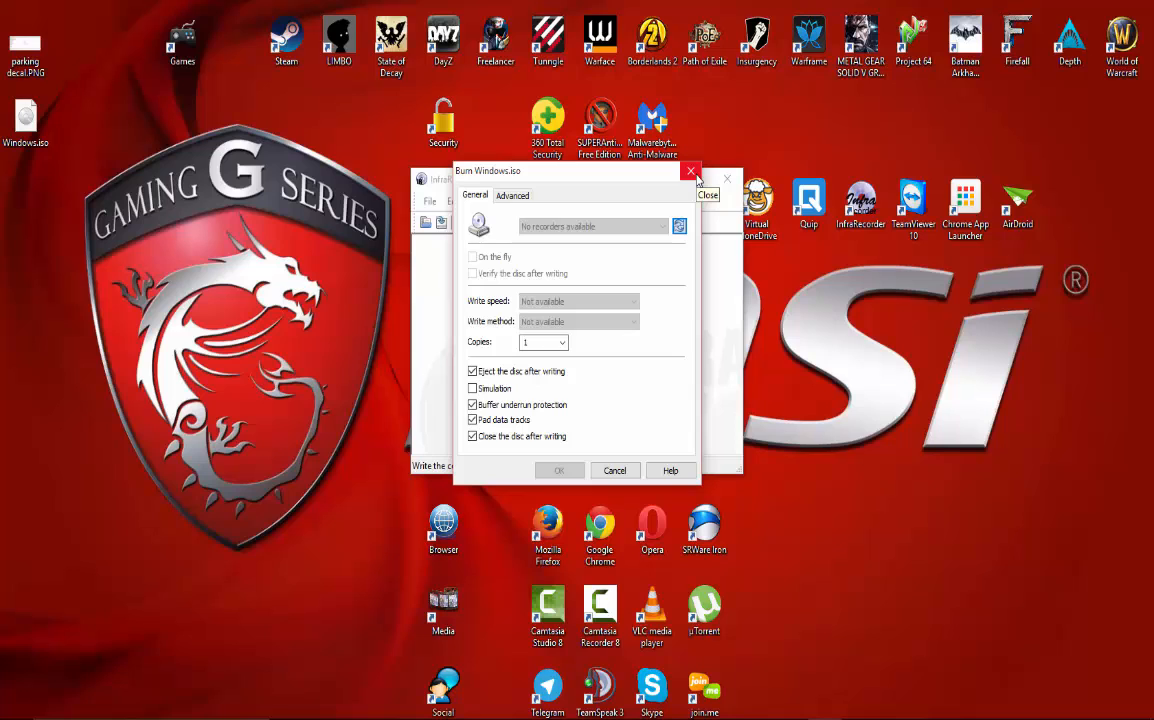
left_click(690, 171)
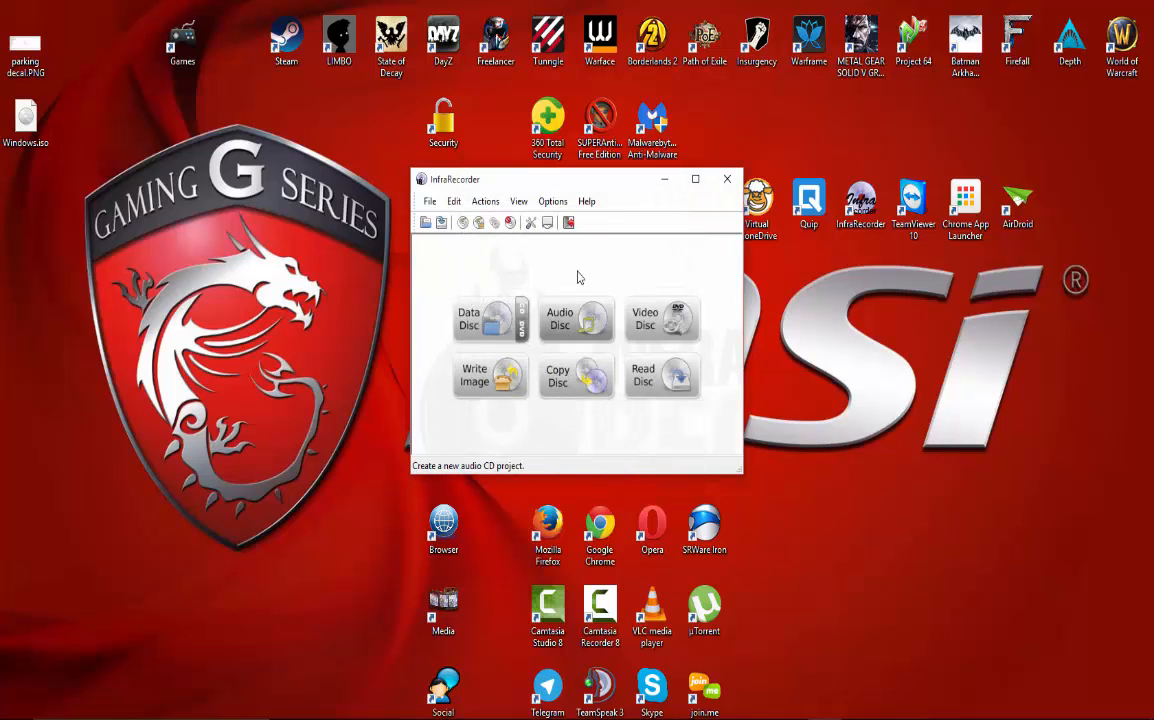
mouse_move(662, 375)
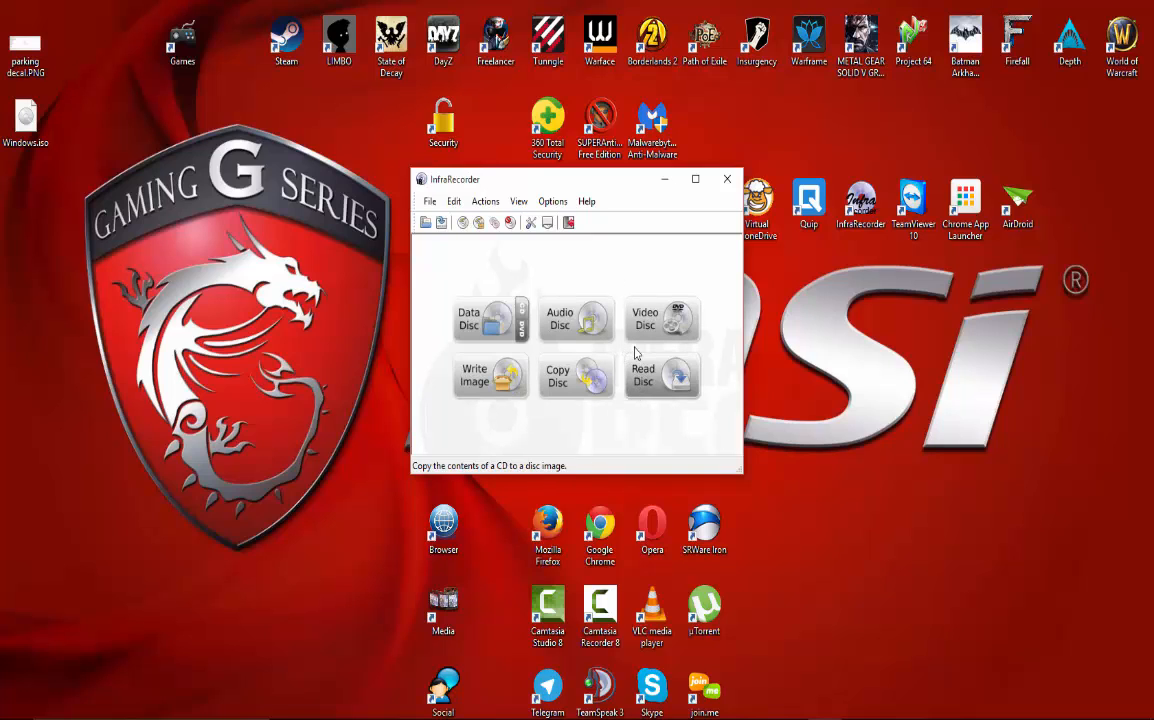
mouse_move(661, 318)
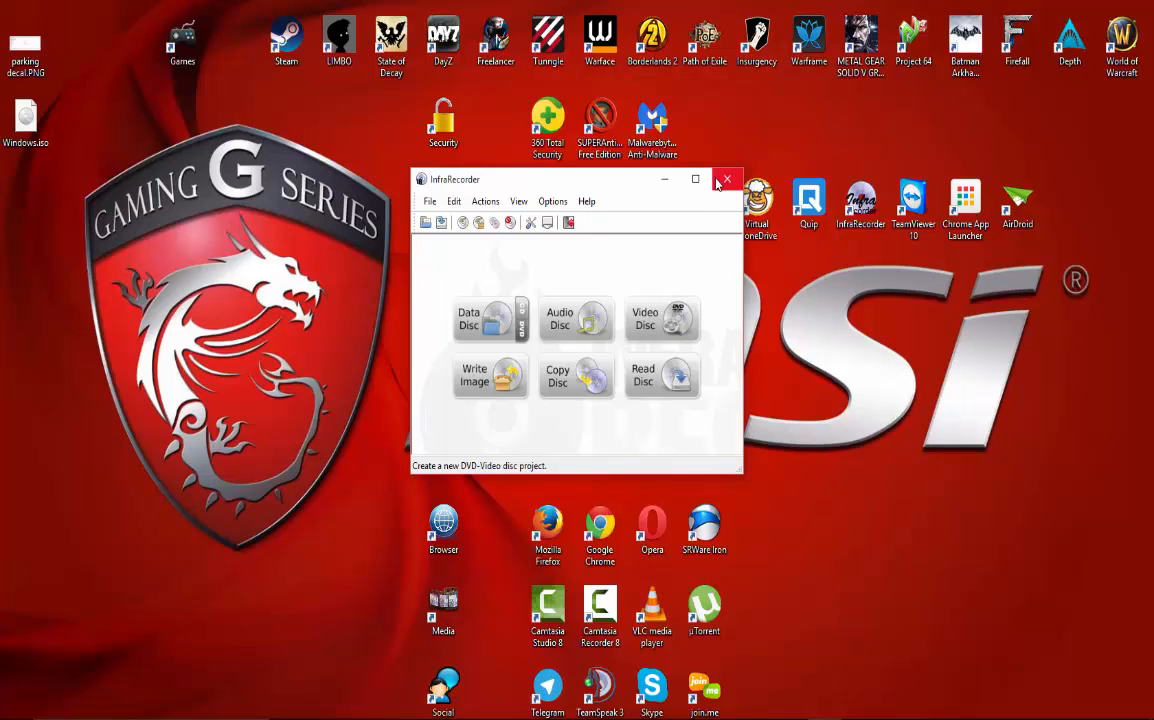
Step: Exit InfraRecorder, leaving Windows.iso on the desktop
left_click(727, 179)
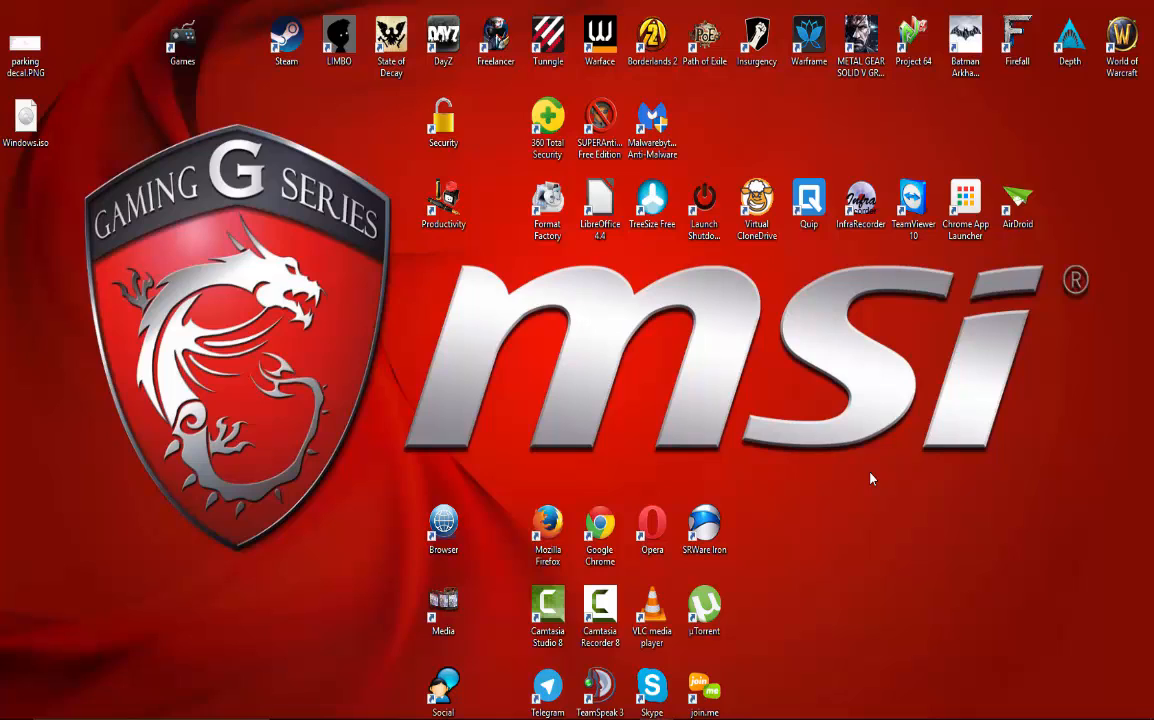
mouse_move(950, 476)
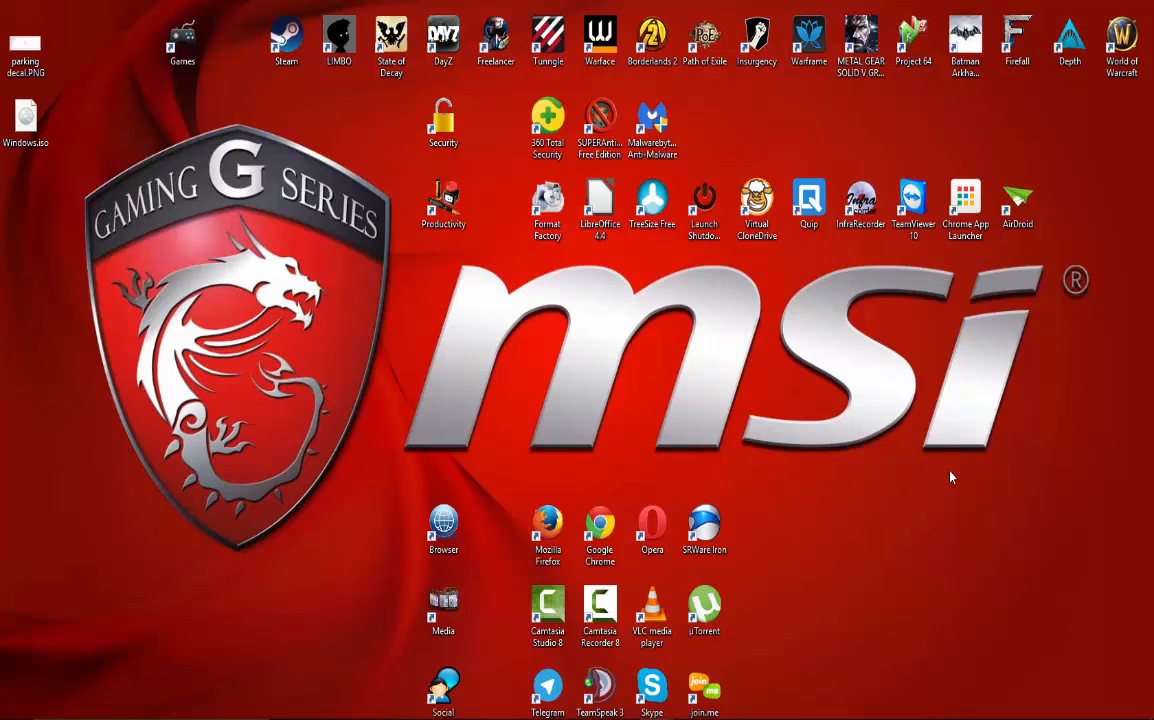
mouse_move(288, 349)
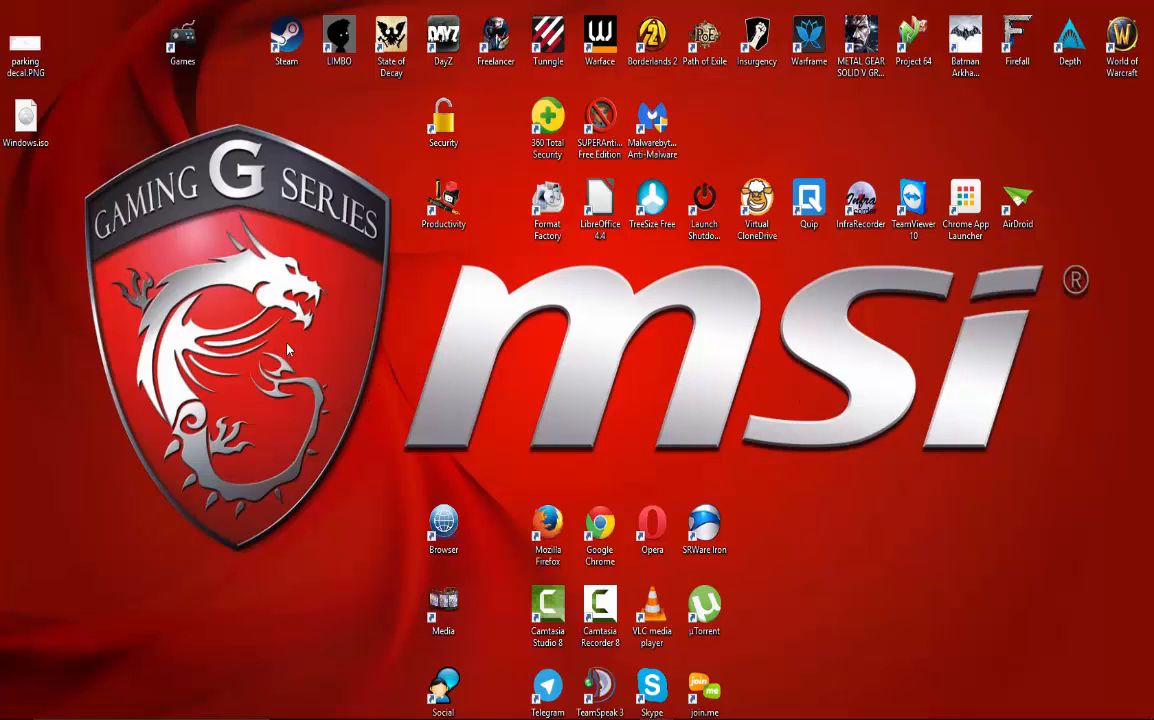
mouse_move(295, 320)
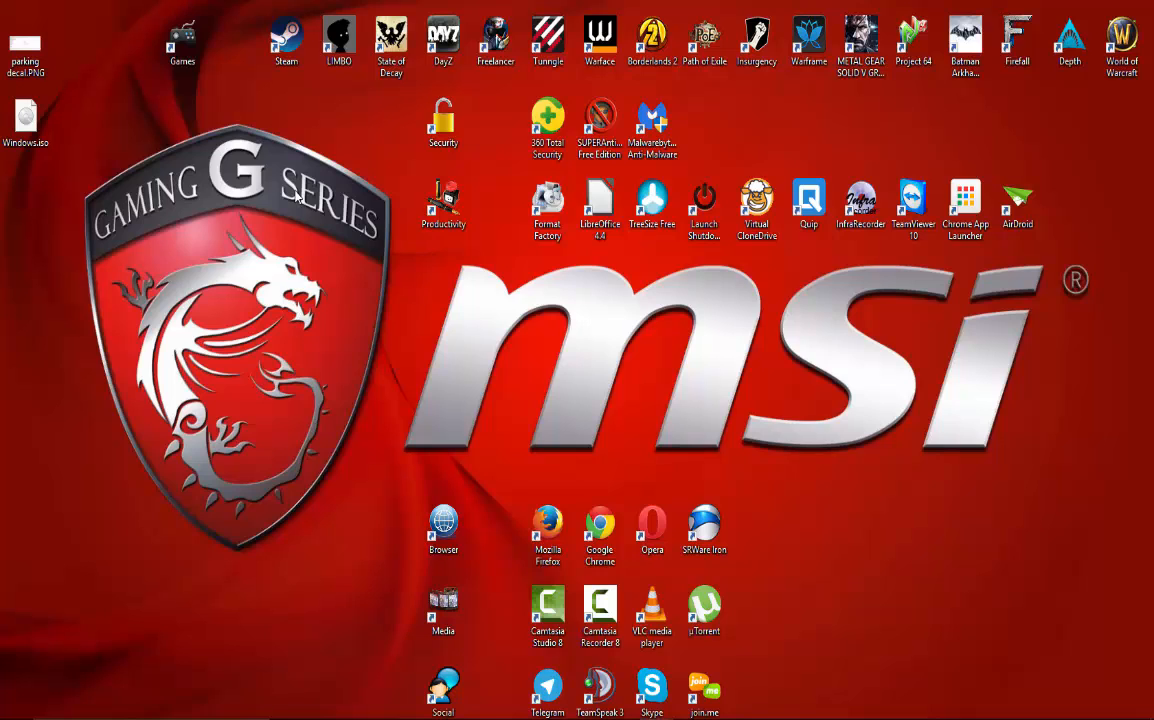
mouse_move(175, 640)
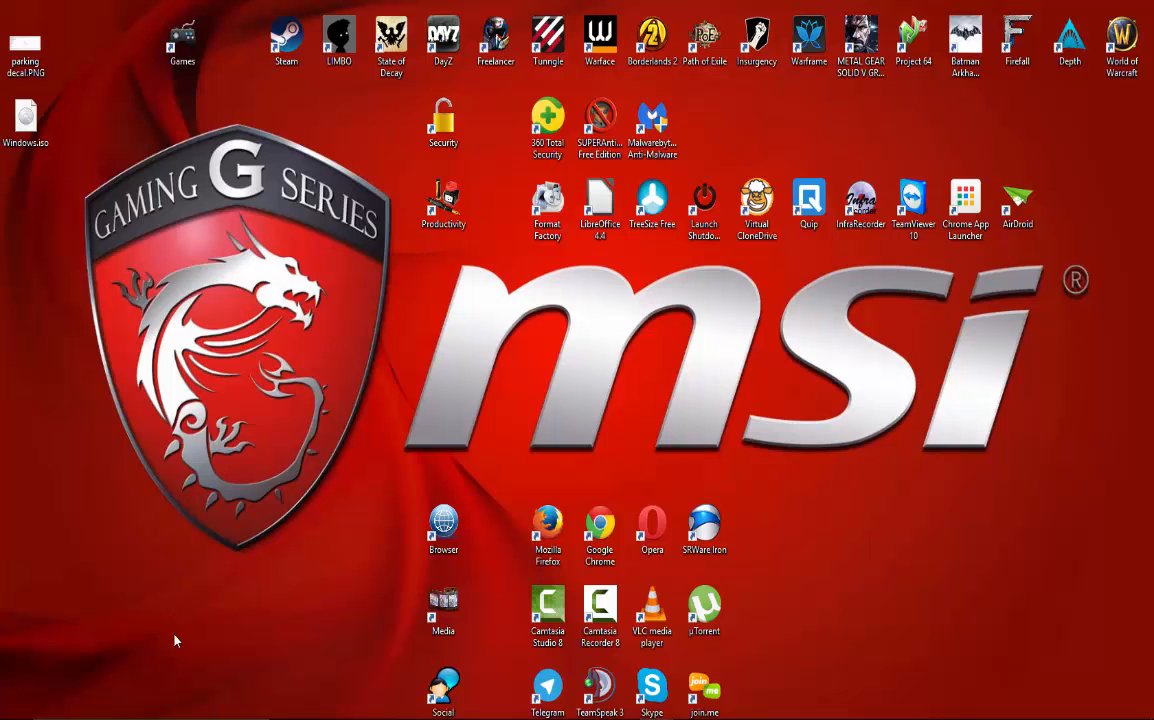